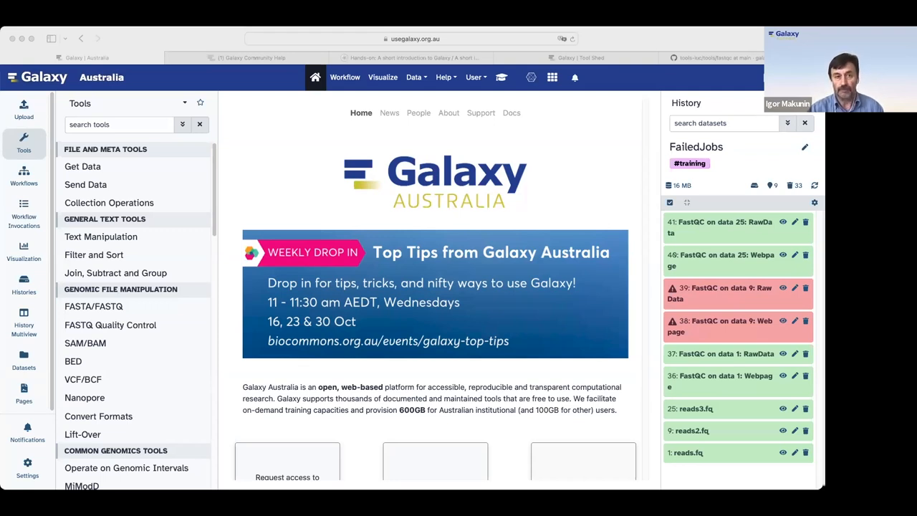
mouse_move(668, 279)
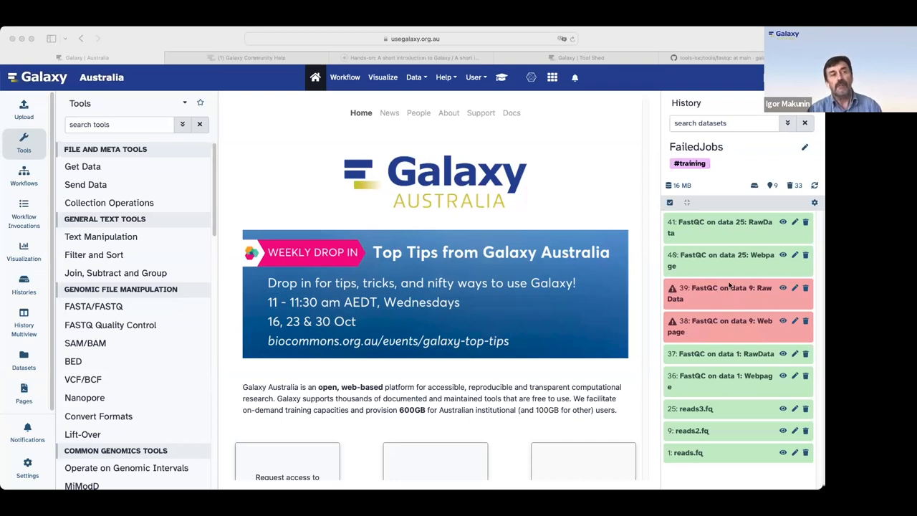
mouse_move(708, 311)
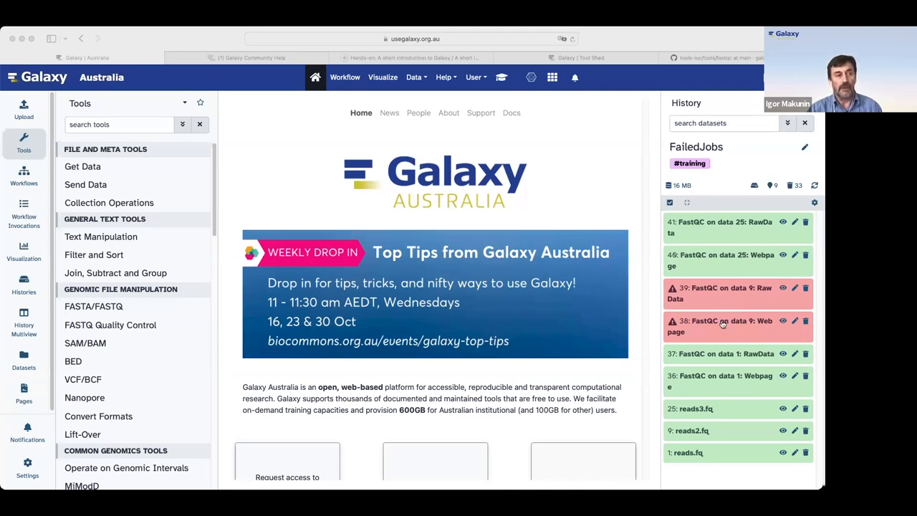
- Expand dataset 38 and scroll its error peek showing reads2.fq failed, possibly truncated
left_click(719, 324)
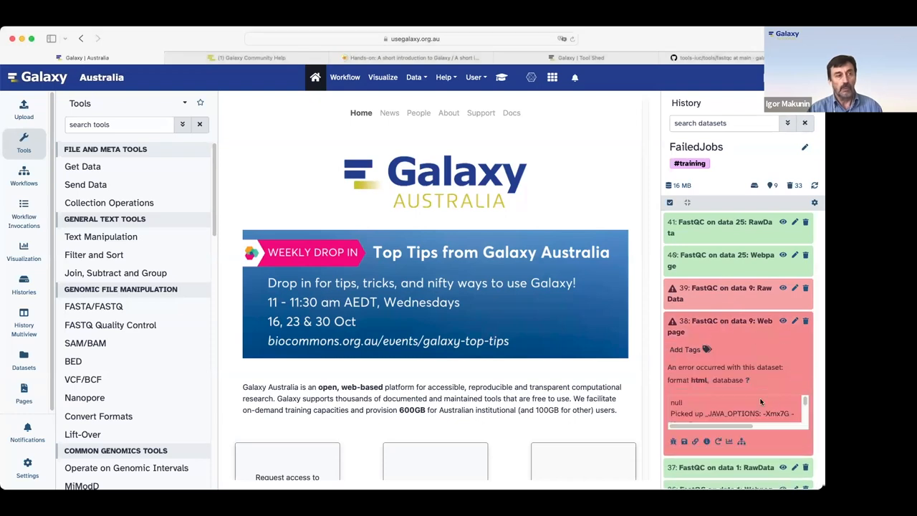
mouse_move(782, 410)
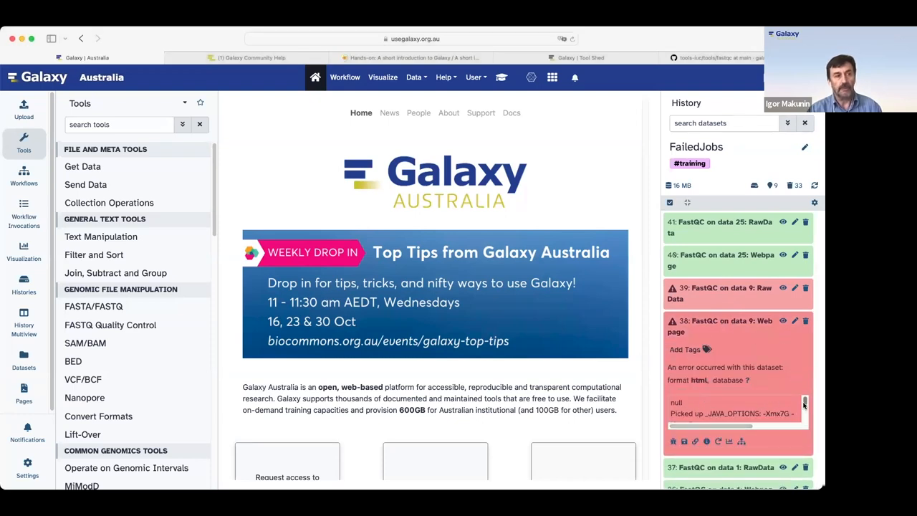
scroll("down", 3)
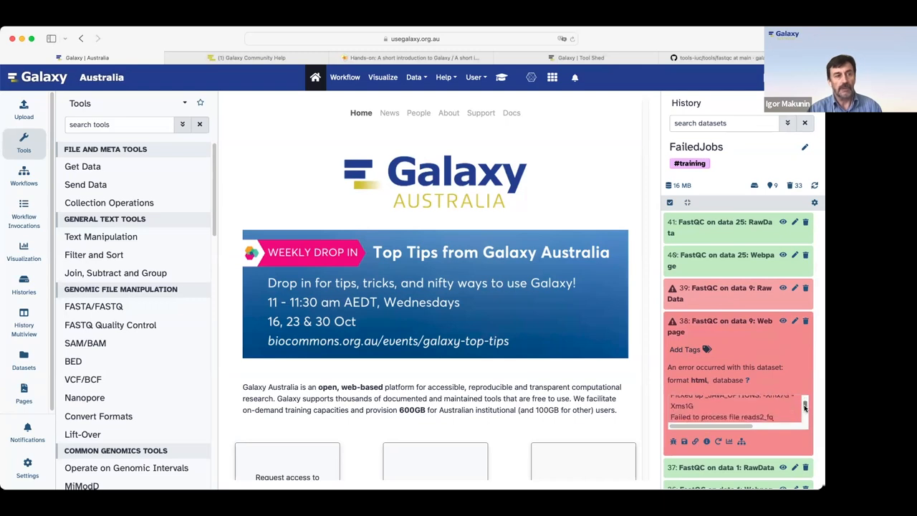
scroll("down", 3)
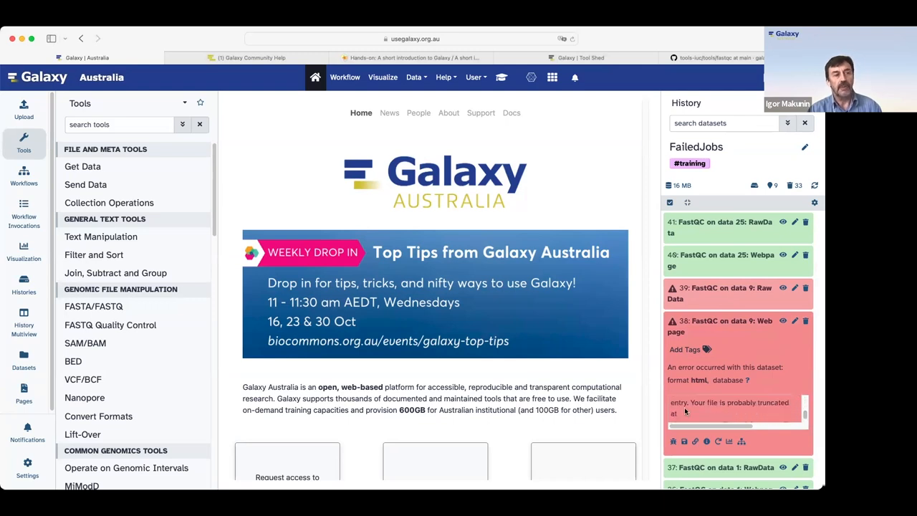
mouse_move(702, 408)
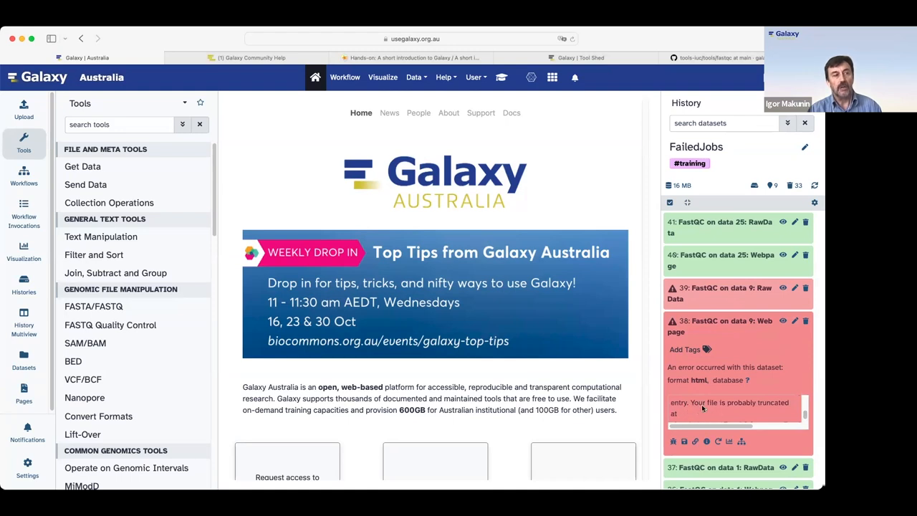
mouse_move(739, 418)
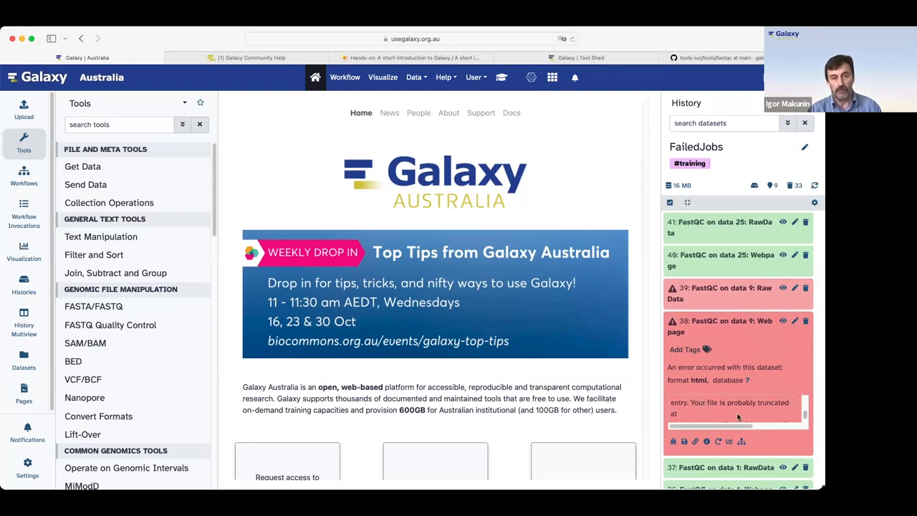
mouse_move(790, 441)
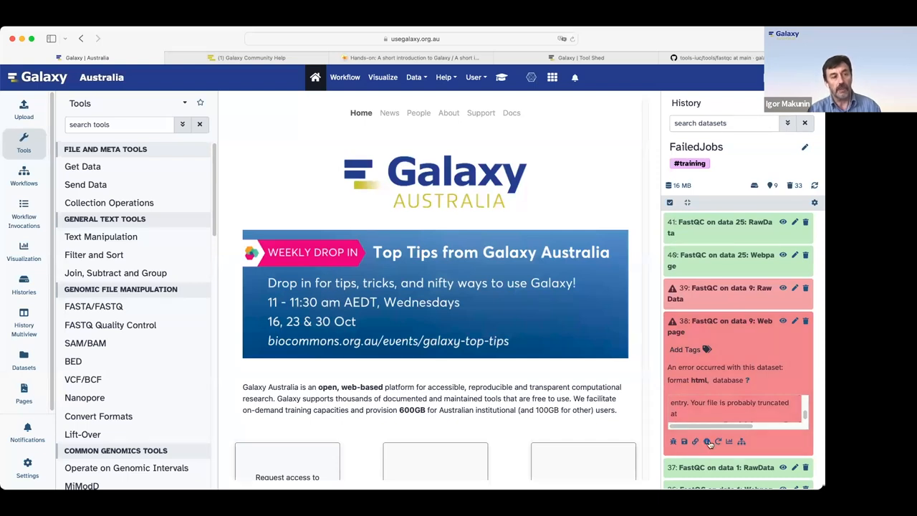
mouse_move(706, 444)
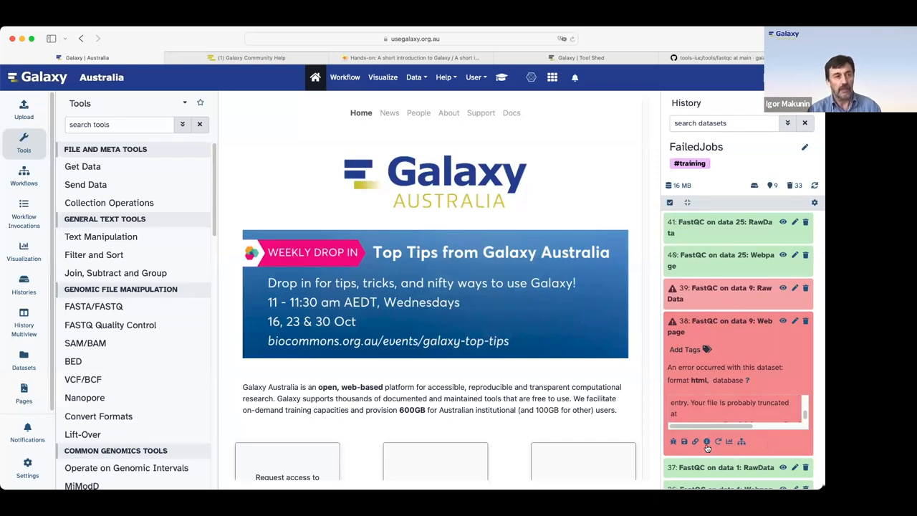
- Show the failed dataset's details with Job Information, exit code and Tool Standard Error
left_click(706, 441)
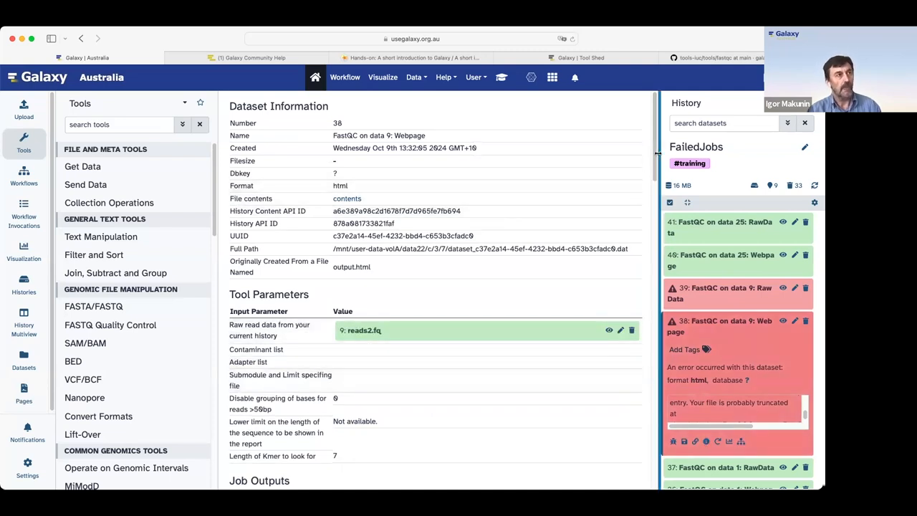
scroll("down", 3)
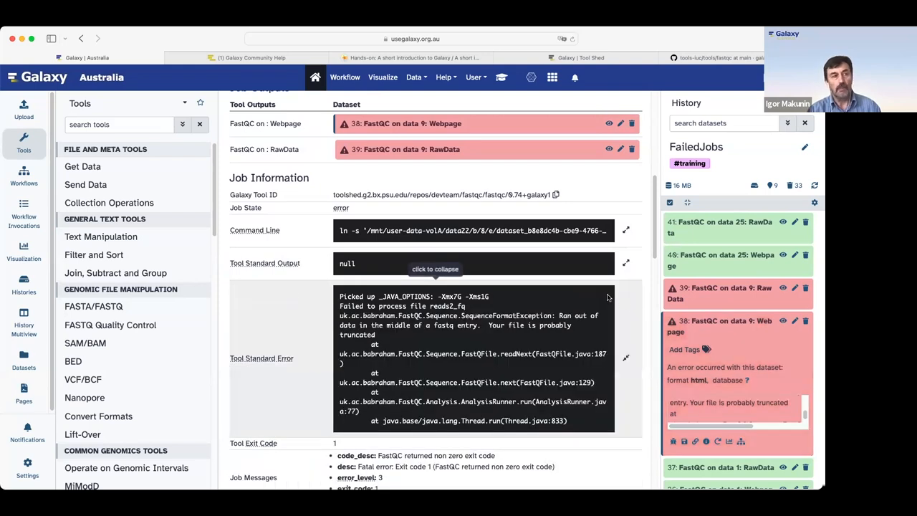
mouse_move(623, 351)
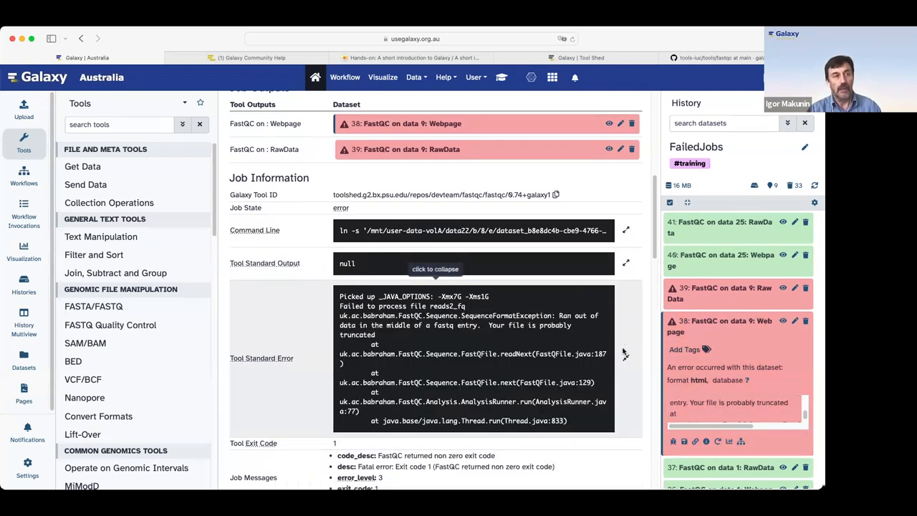
mouse_move(627, 364)
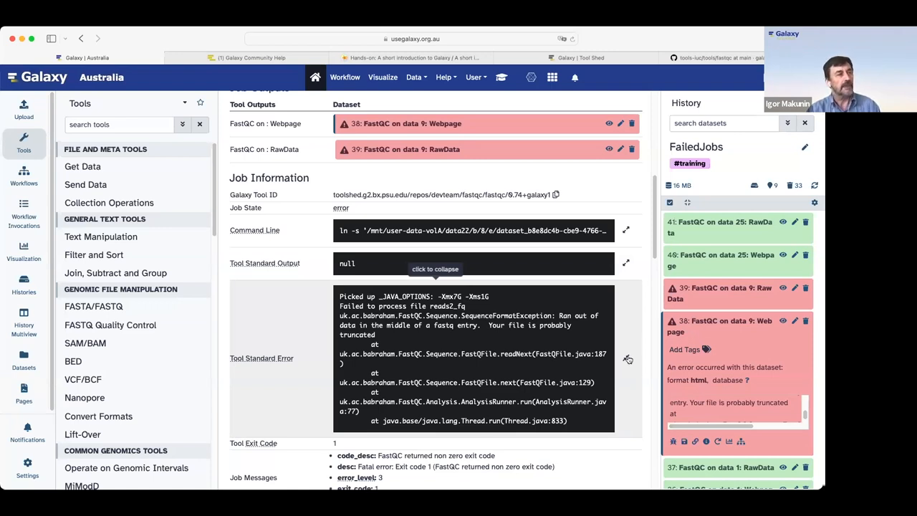
mouse_move(487, 322)
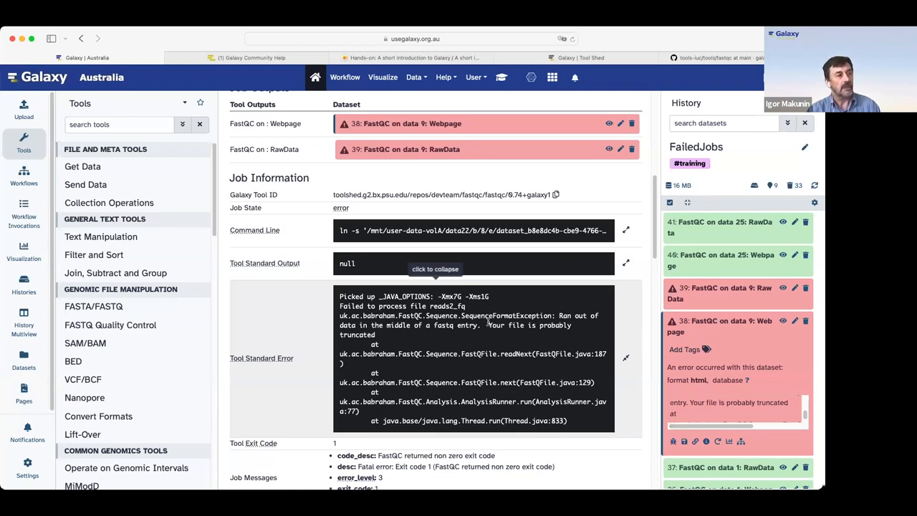
left_click_drag(489, 324, 570, 324)
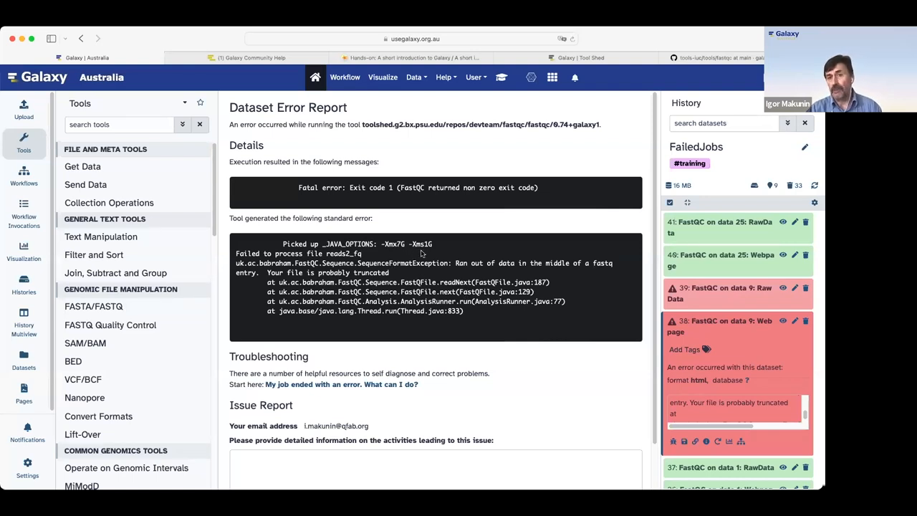
mouse_move(627, 278)
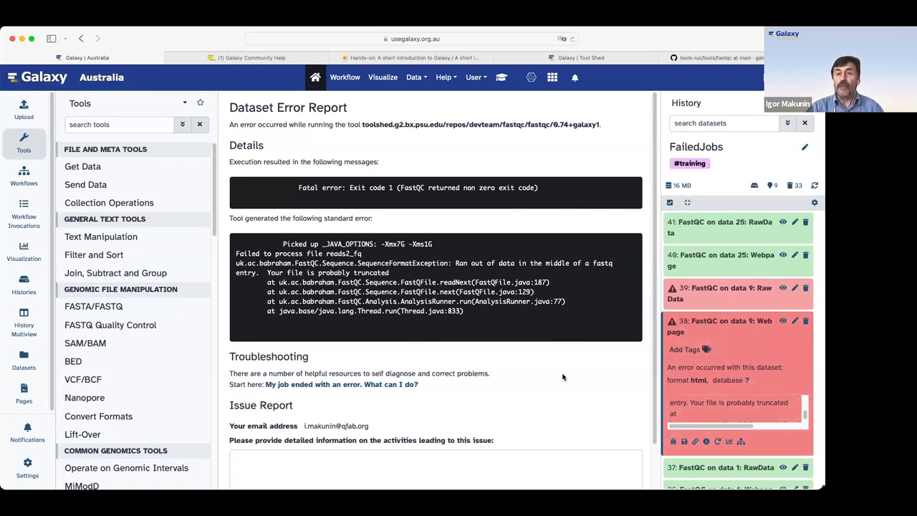
mouse_move(582, 309)
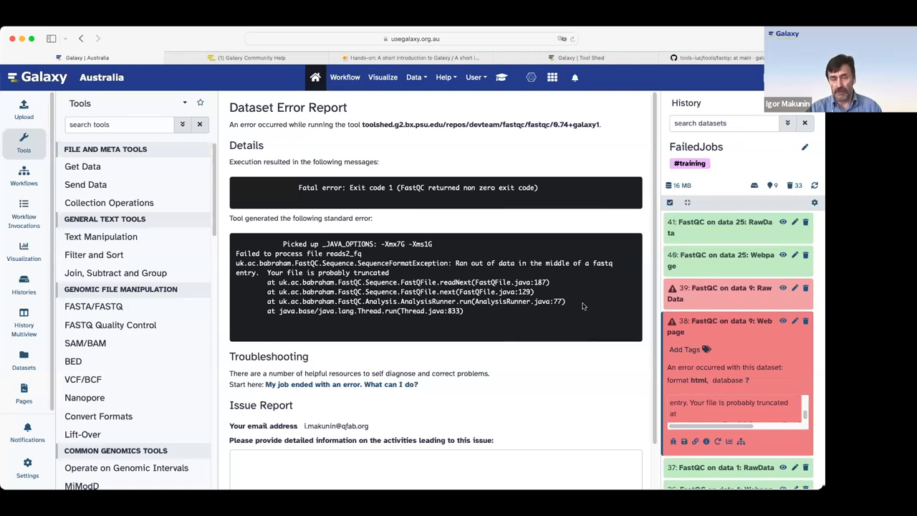
mouse_move(582, 306)
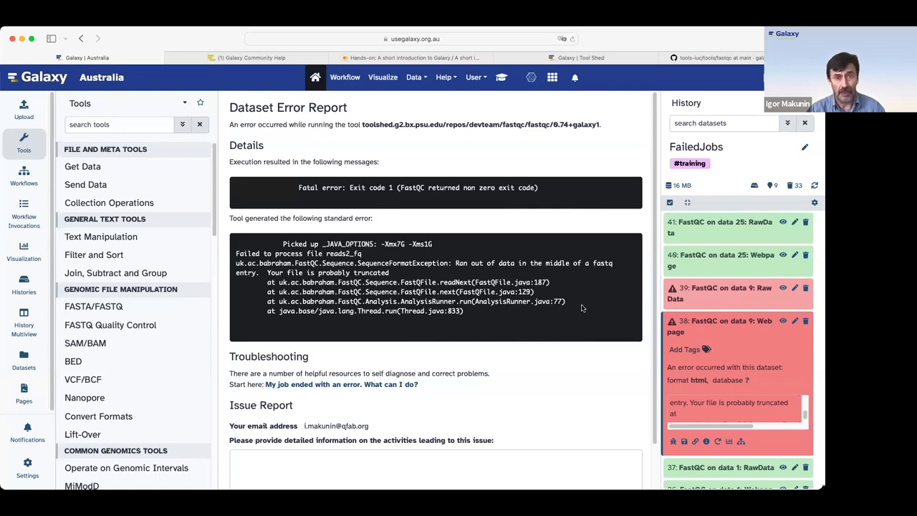
mouse_move(590, 301)
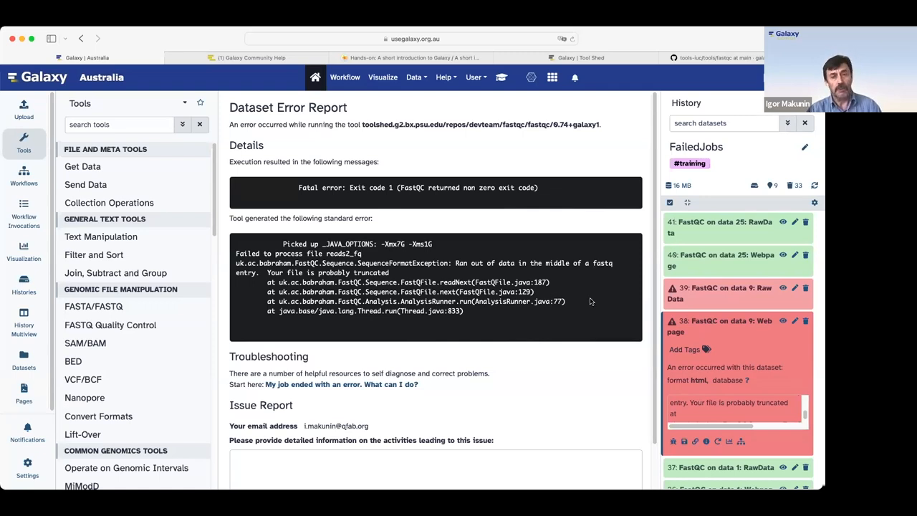
mouse_move(605, 290)
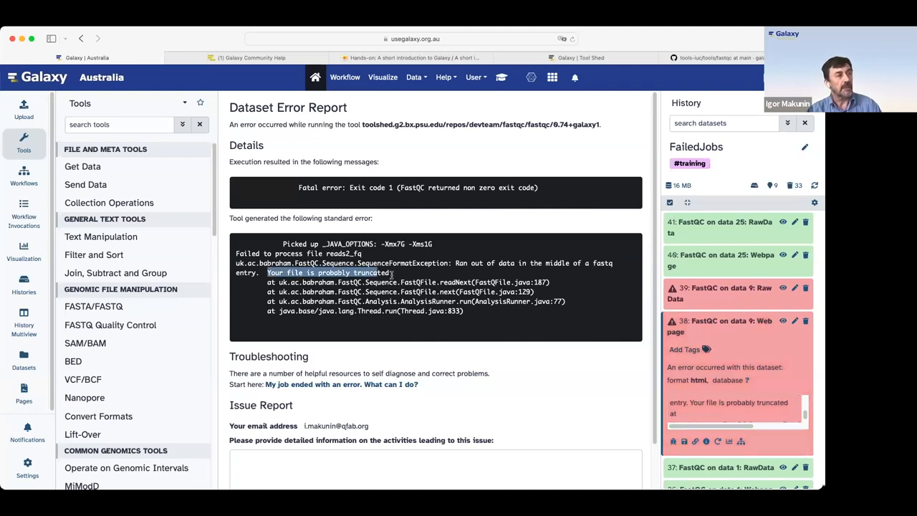
mouse_move(476, 78)
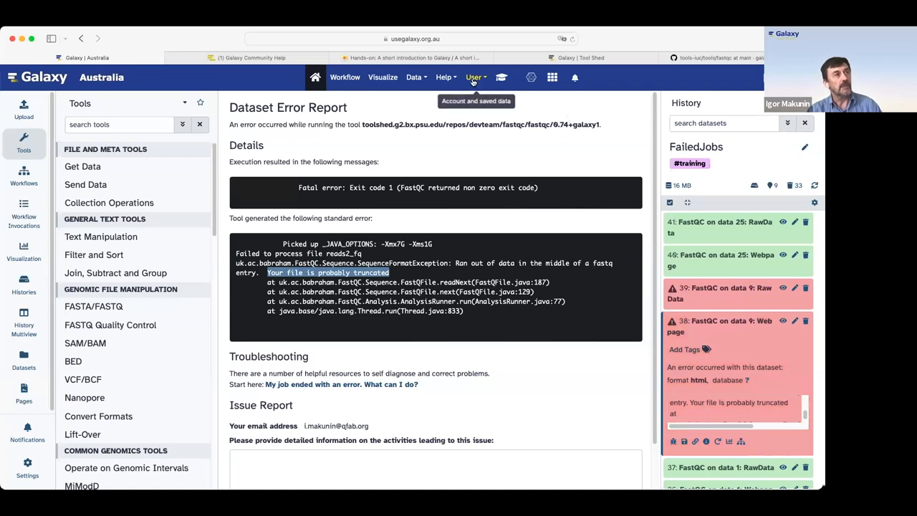
- Reach the Galaxy Help community forum from the masthead Help menu
left_click(476, 78)
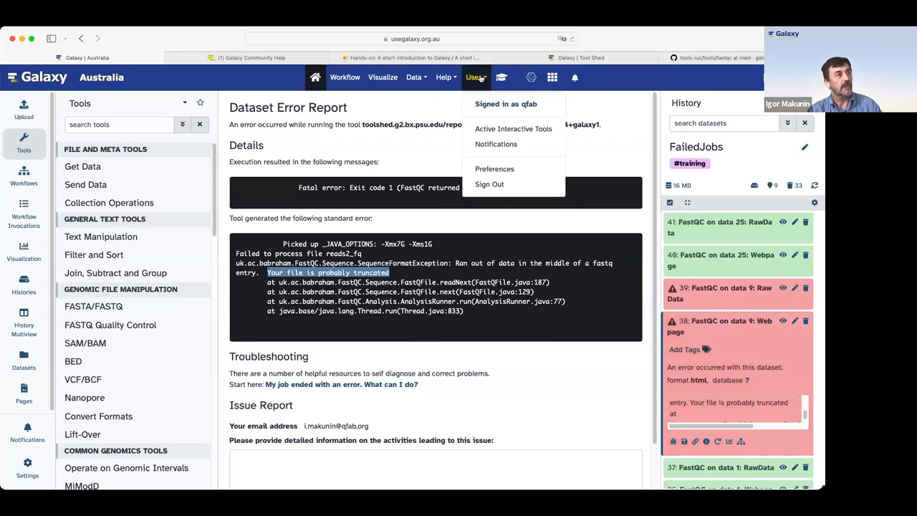
left_click(446, 77)
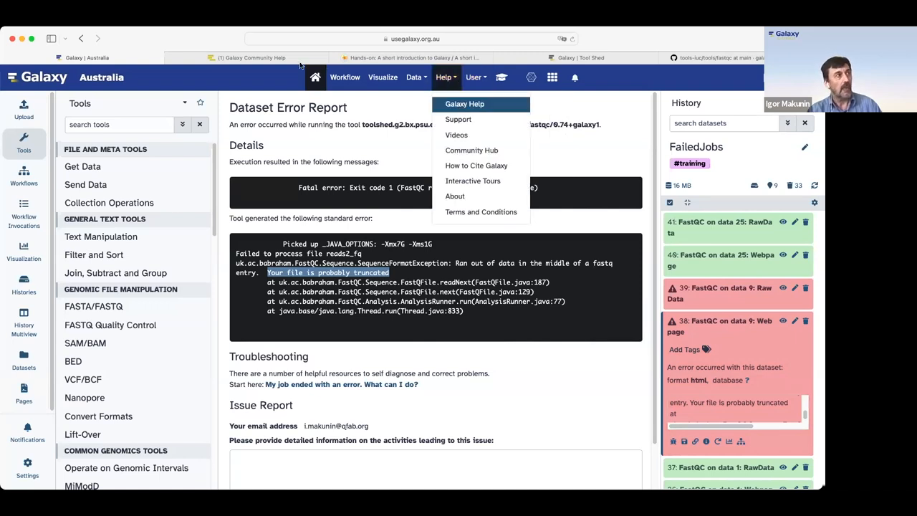
left_click(464, 103)
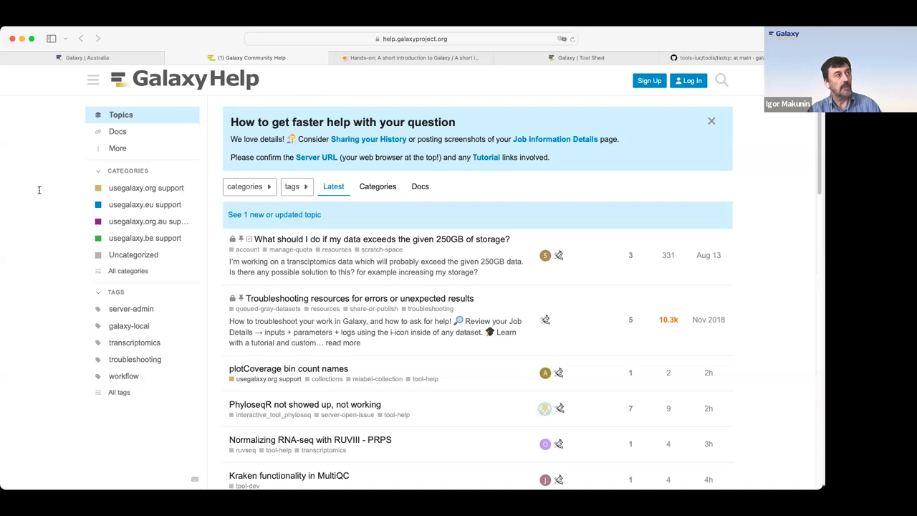
mouse_move(39, 191)
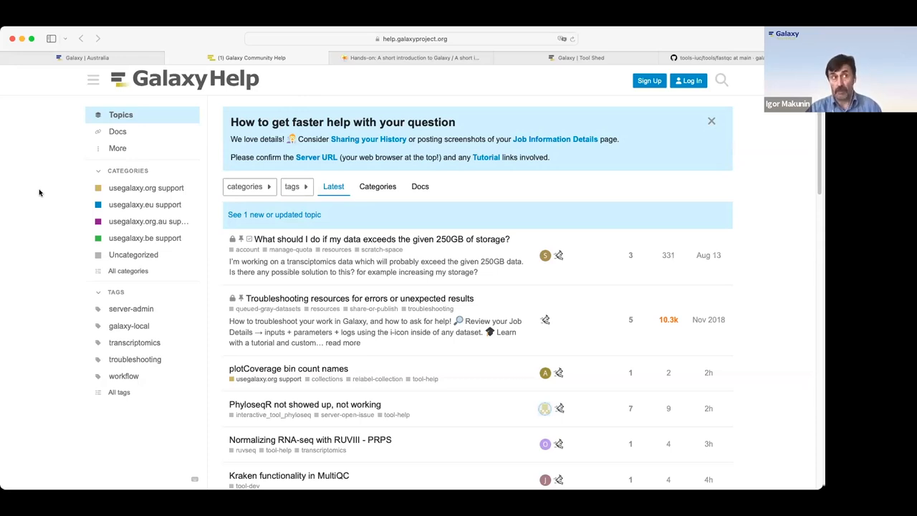
mouse_move(641, 97)
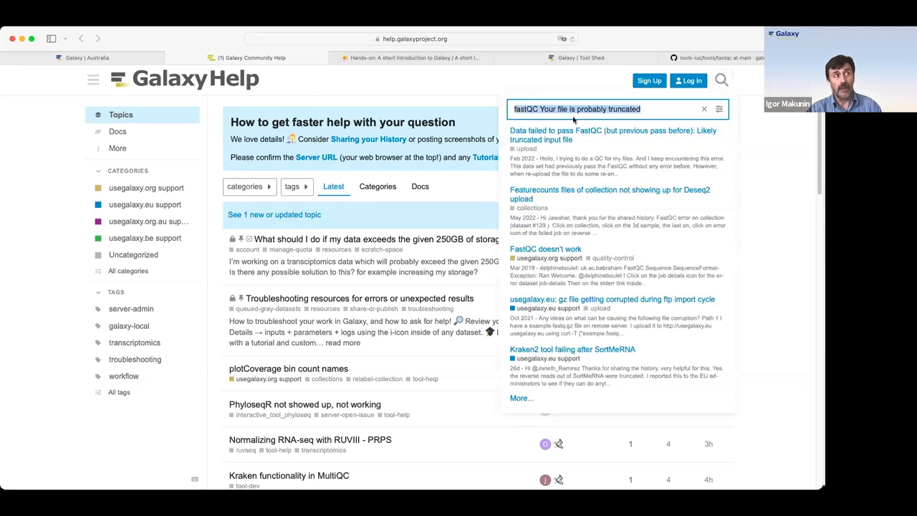
mouse_move(642, 178)
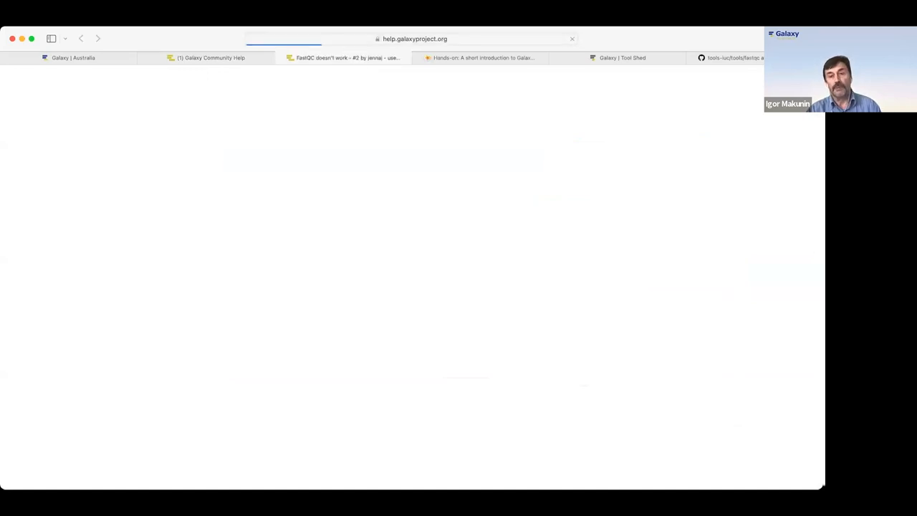
- Scroll through the replies in the 'FastQC doesn't work' forum thread
left_click(344, 57)
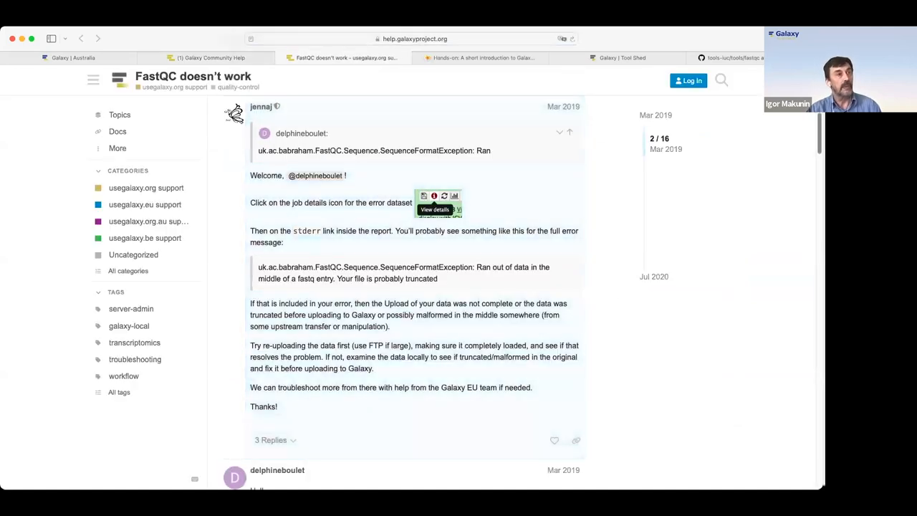
scroll("down", 3)
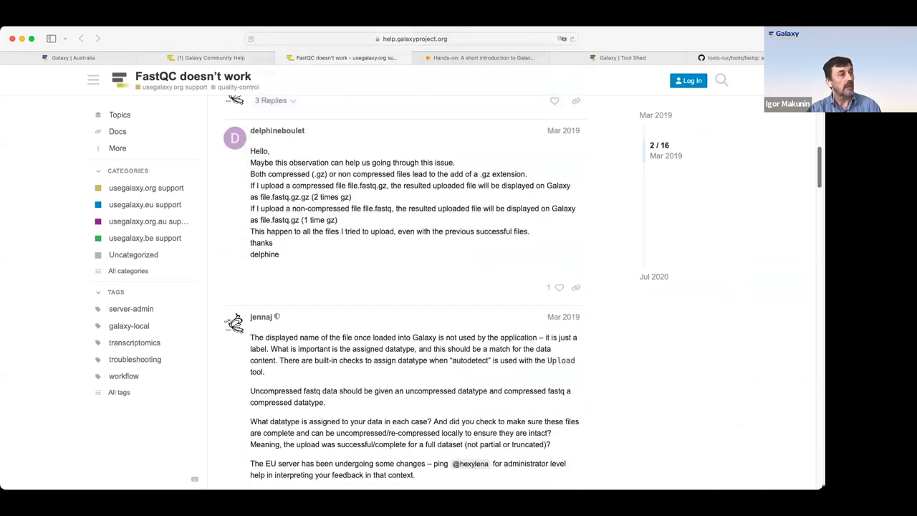
scroll("down", 3)
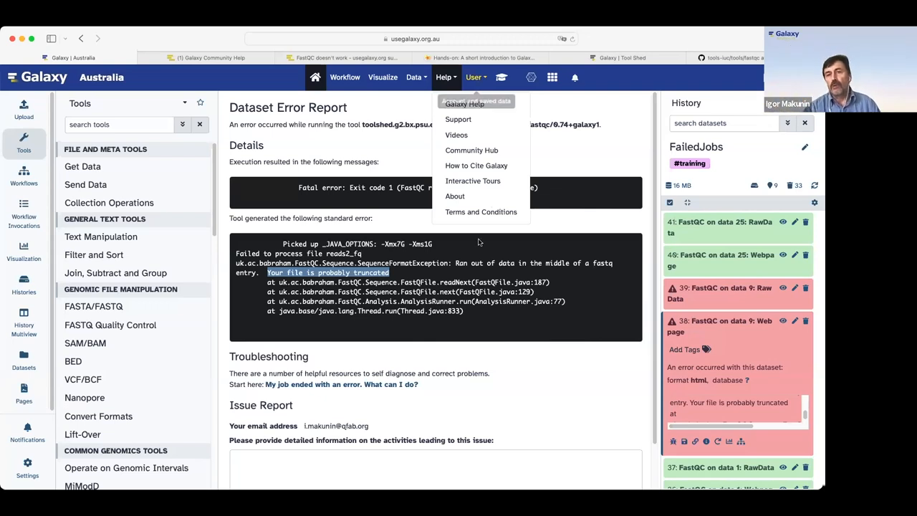
mouse_move(614, 81)
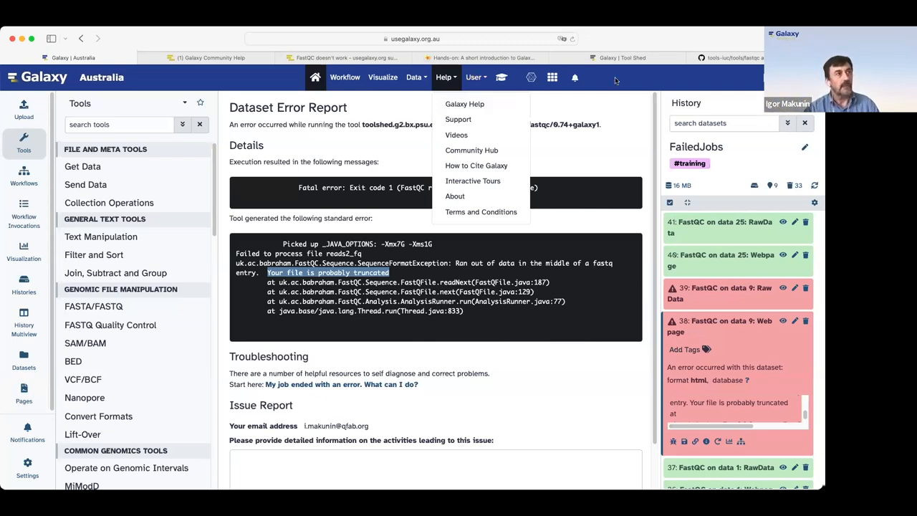
- Close the Help menu without choosing an option, keeping the error report visible
left_click(445, 77)
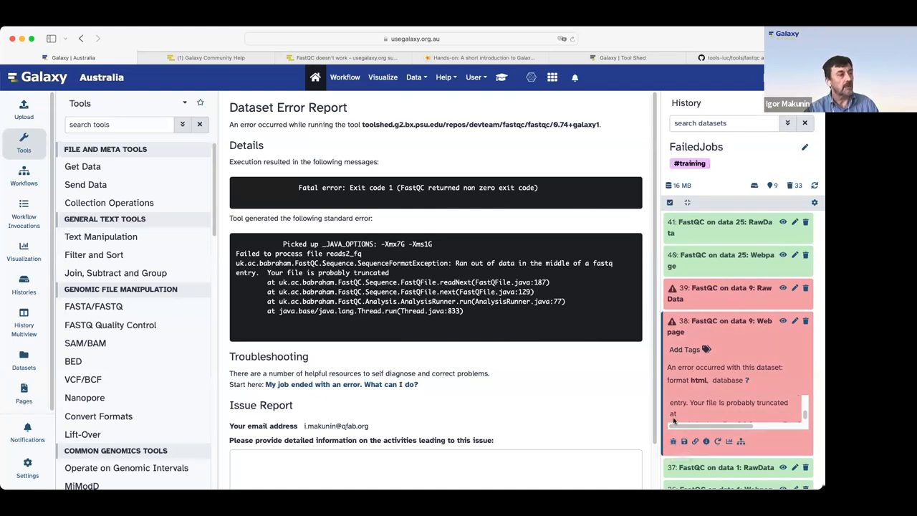
scroll("down", 3)
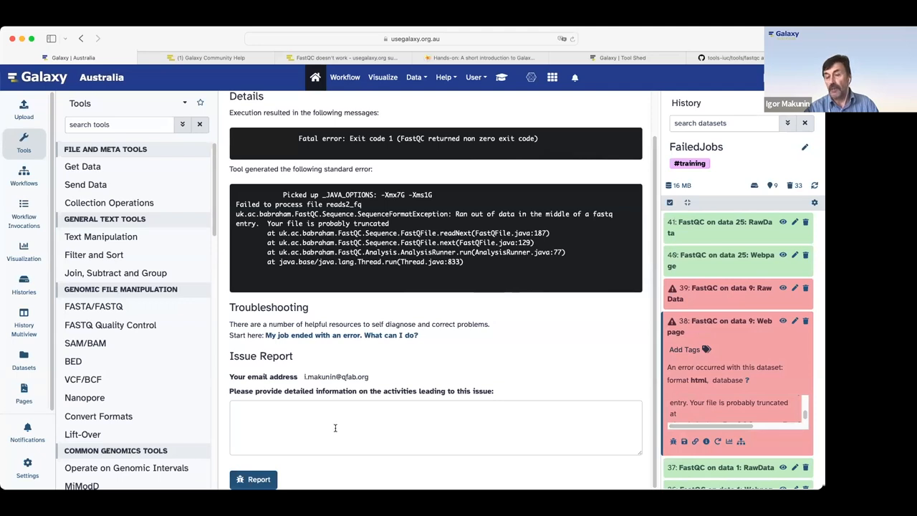
mouse_move(332, 426)
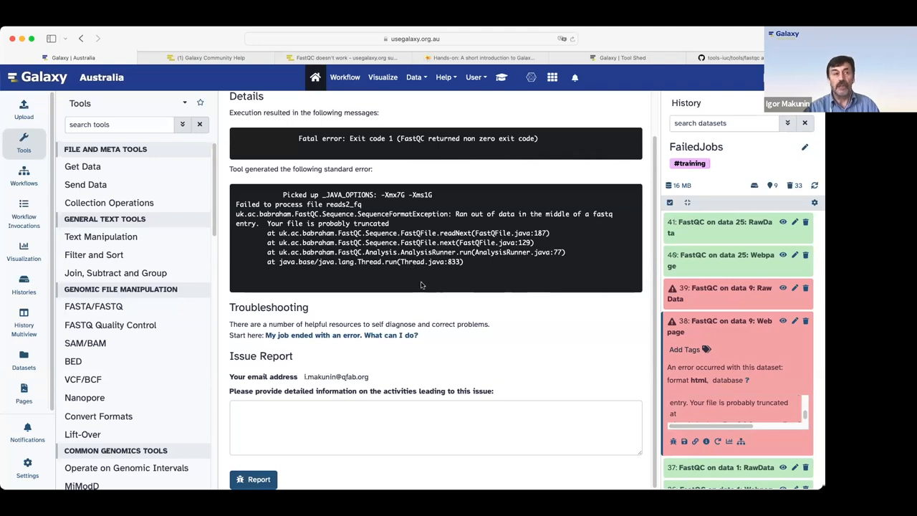
mouse_move(510, 286)
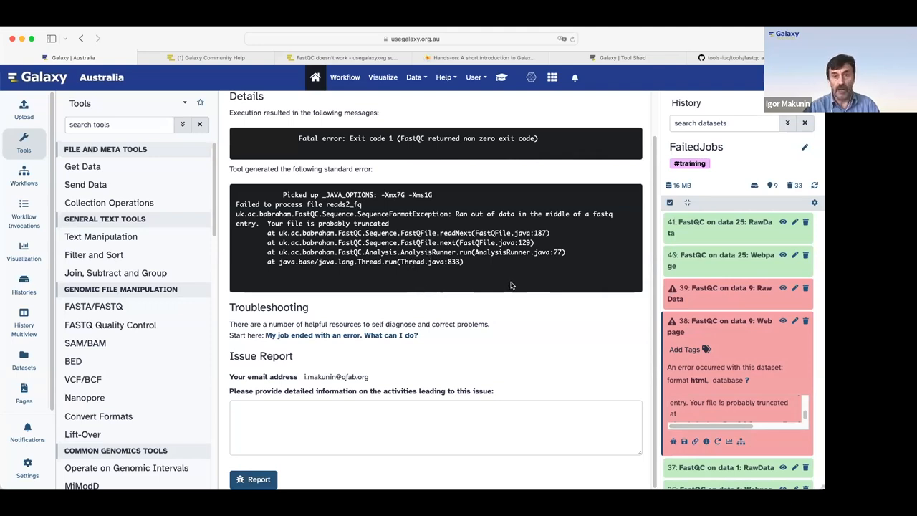
mouse_move(375, 170)
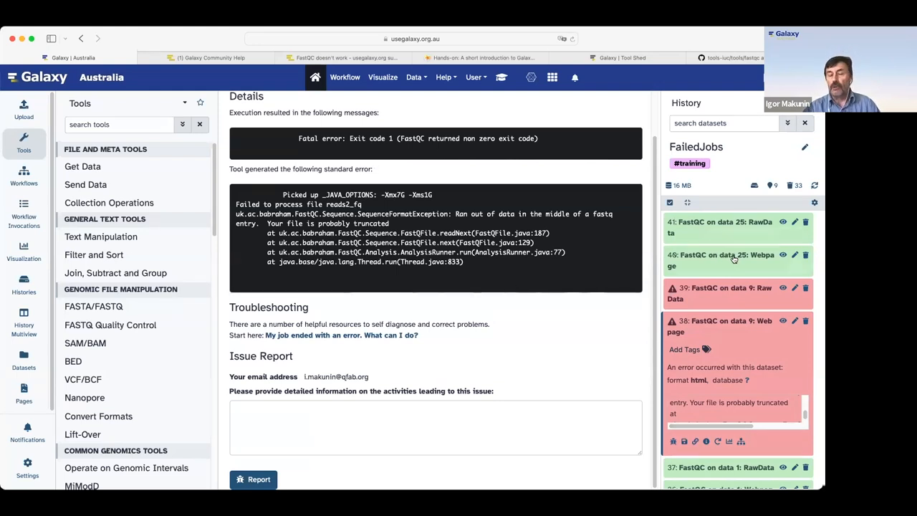
mouse_move(731, 258)
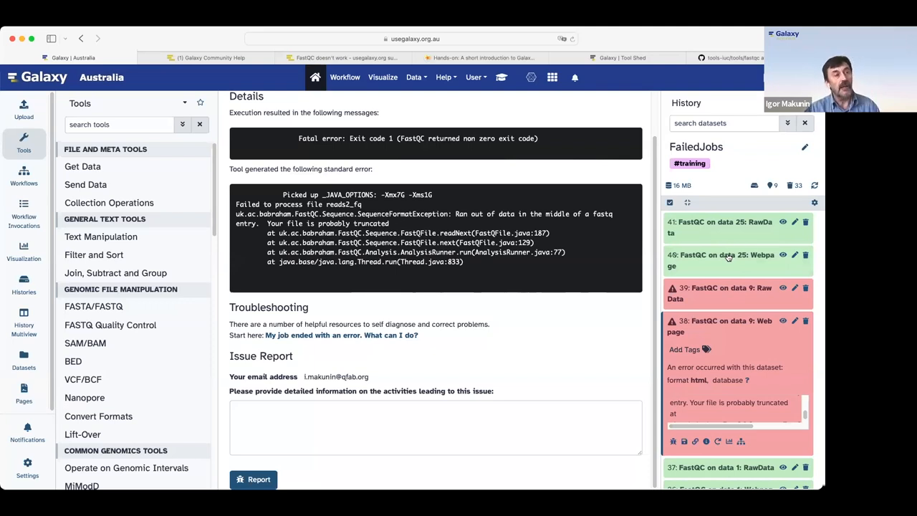
mouse_move(739, 260)
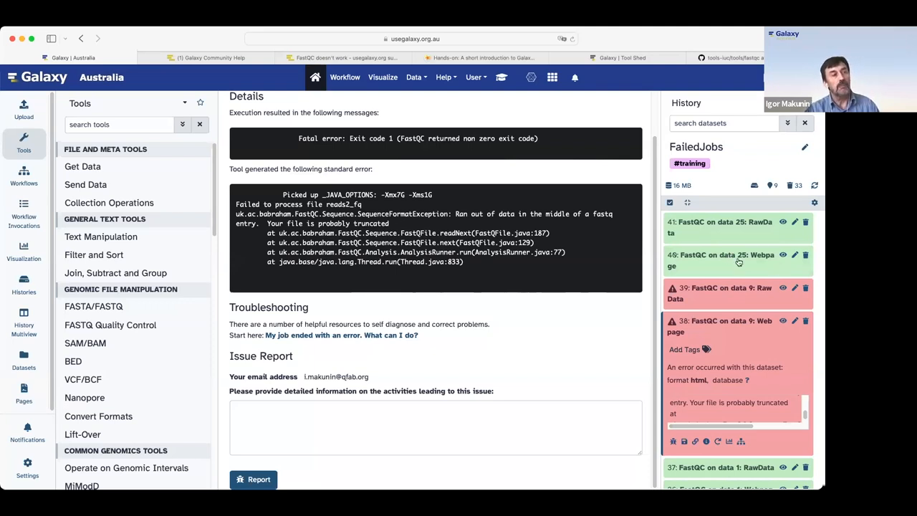
mouse_move(781, 265)
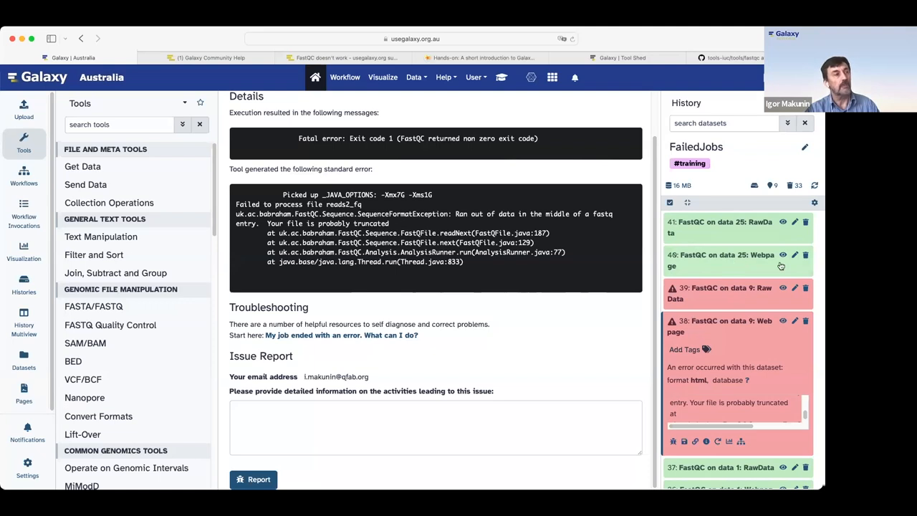
- View the successful FastQC webpage report of dataset 49 and expand its history entry
left_click(719, 261)
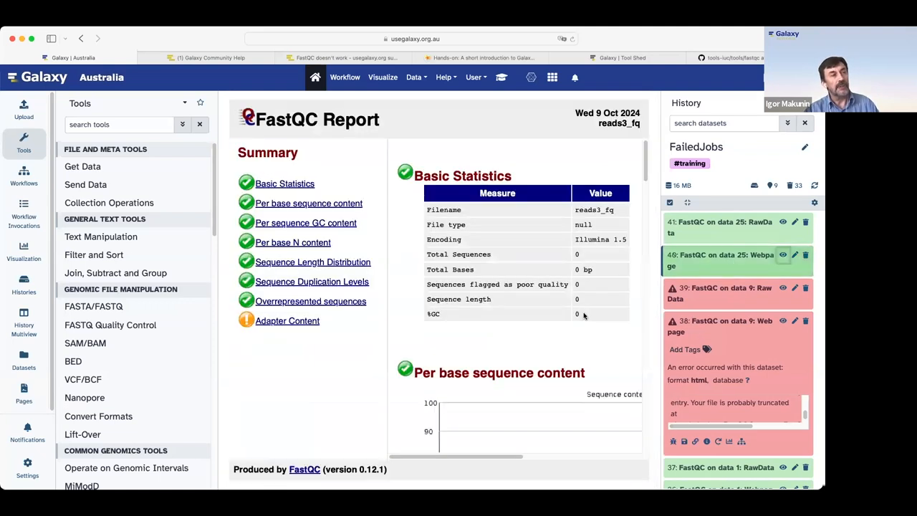
mouse_move(379, 238)
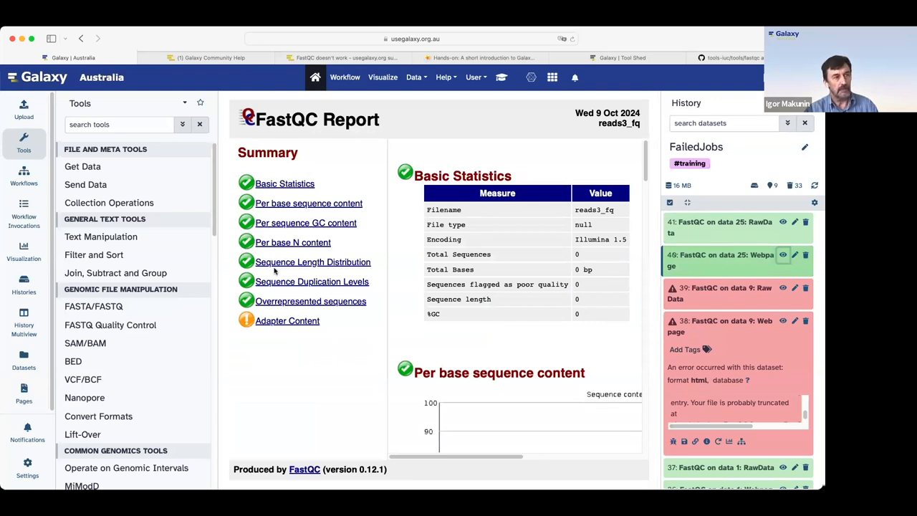
scroll("down", 3)
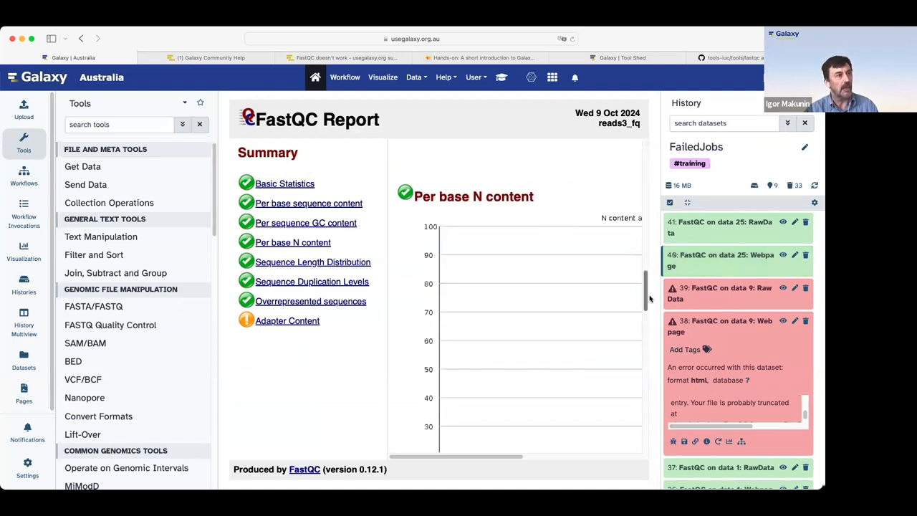
mouse_move(642, 203)
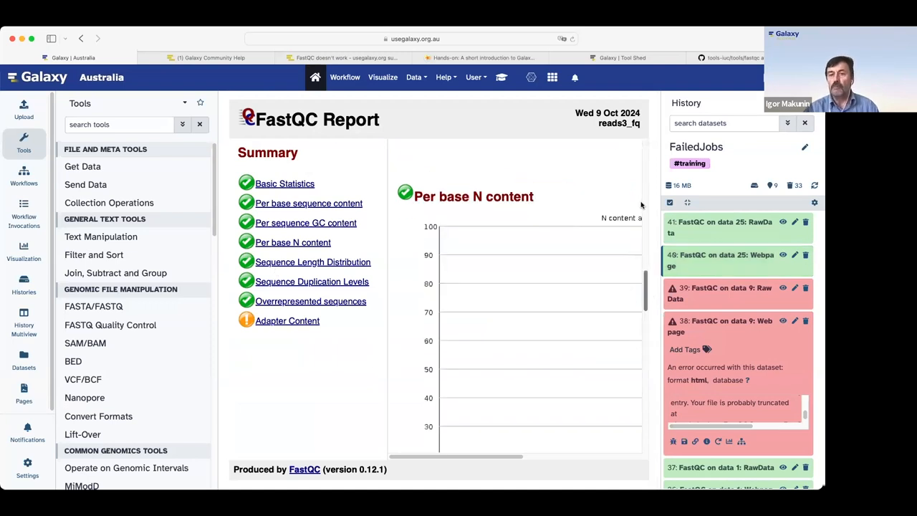
scroll("up", 3)
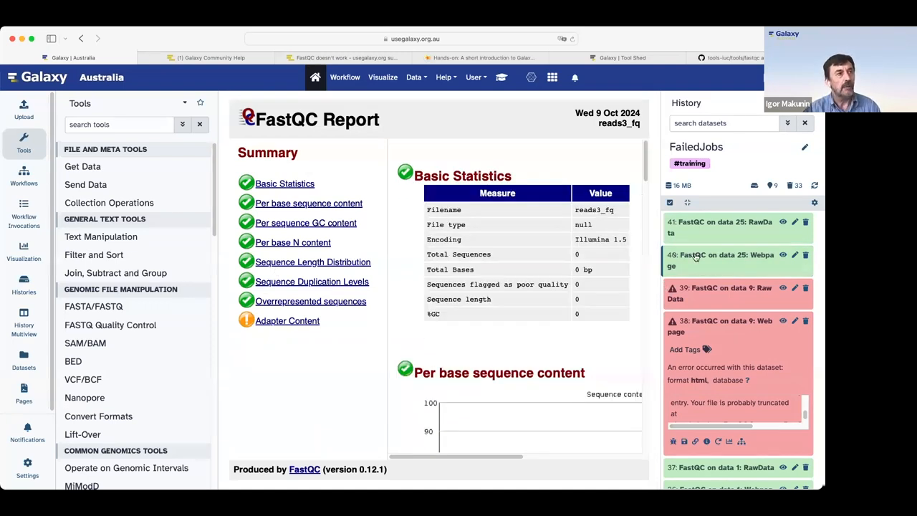
left_click(719, 261)
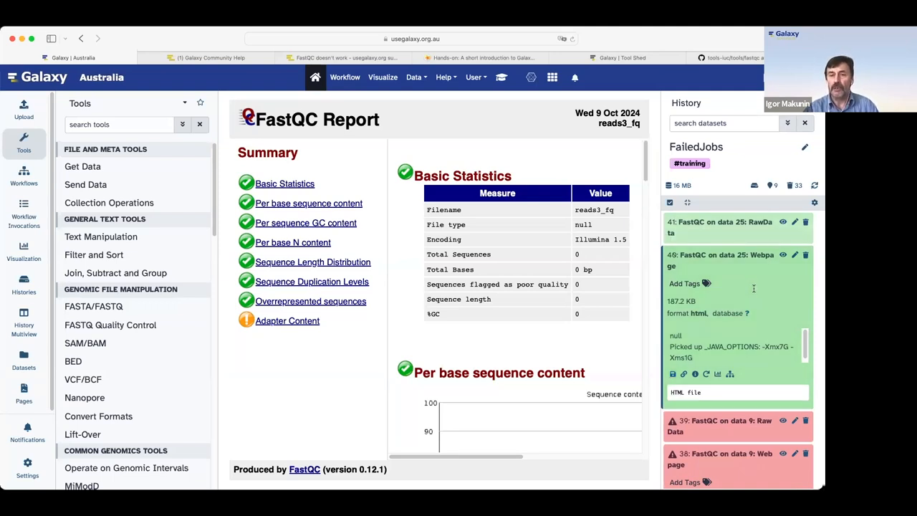
mouse_move(743, 277)
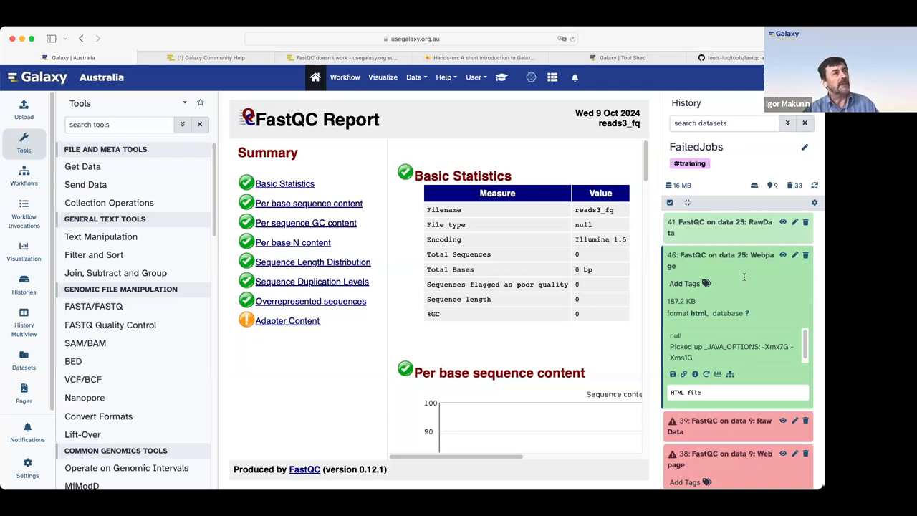
mouse_move(444, 78)
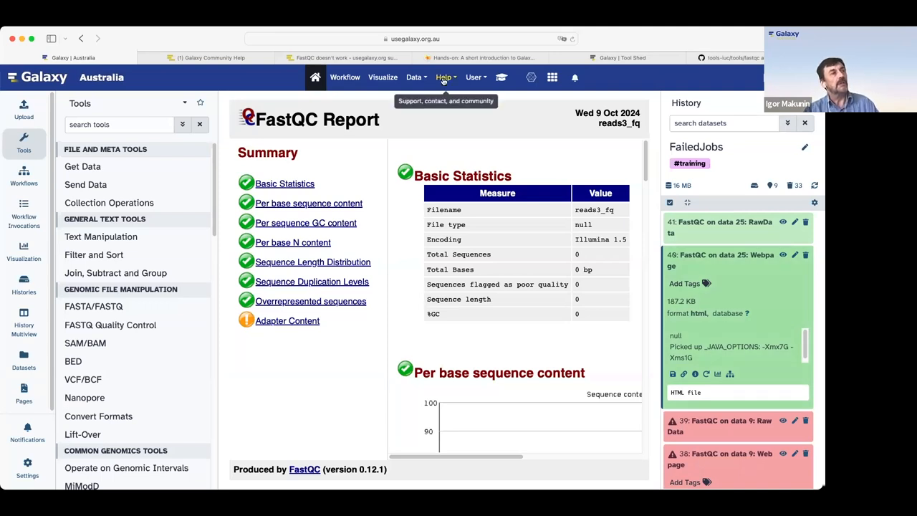
- Go to the Galaxy Australia Support page via the Help menu's Support entry
left_click(444, 77)
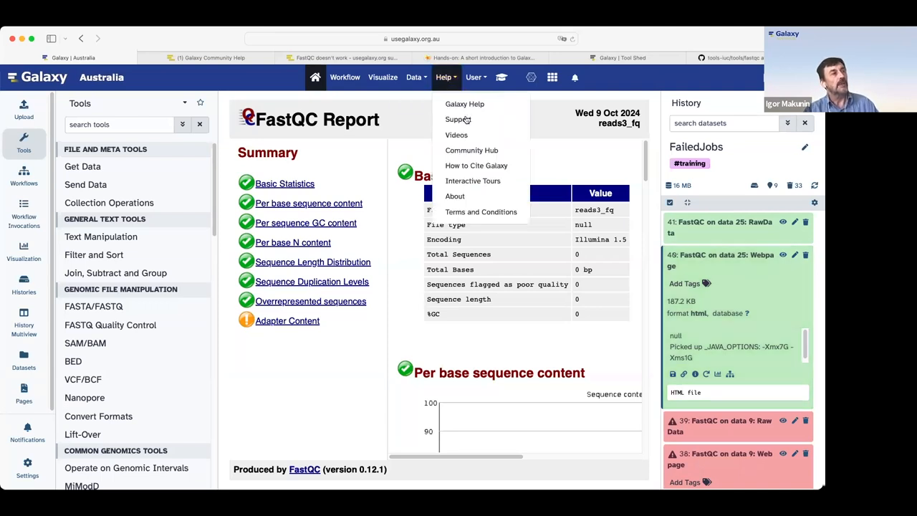
mouse_move(458, 120)
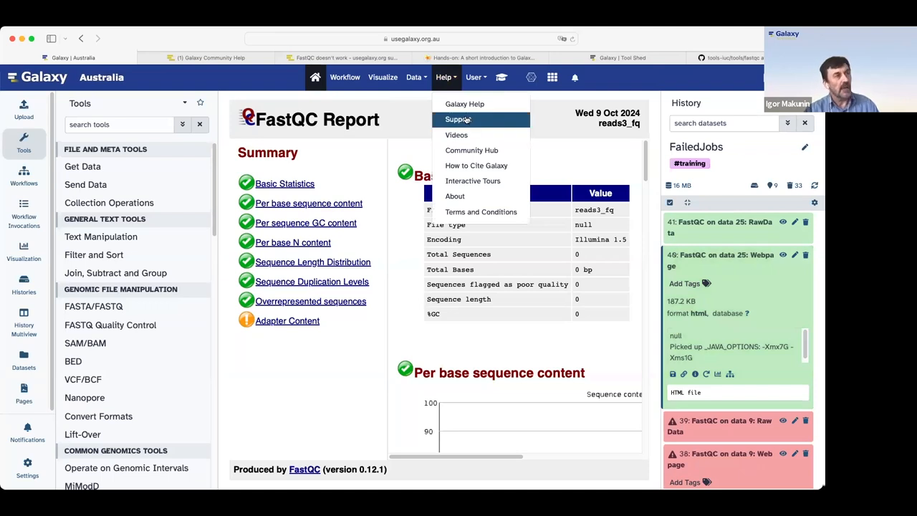
left_click(459, 119)
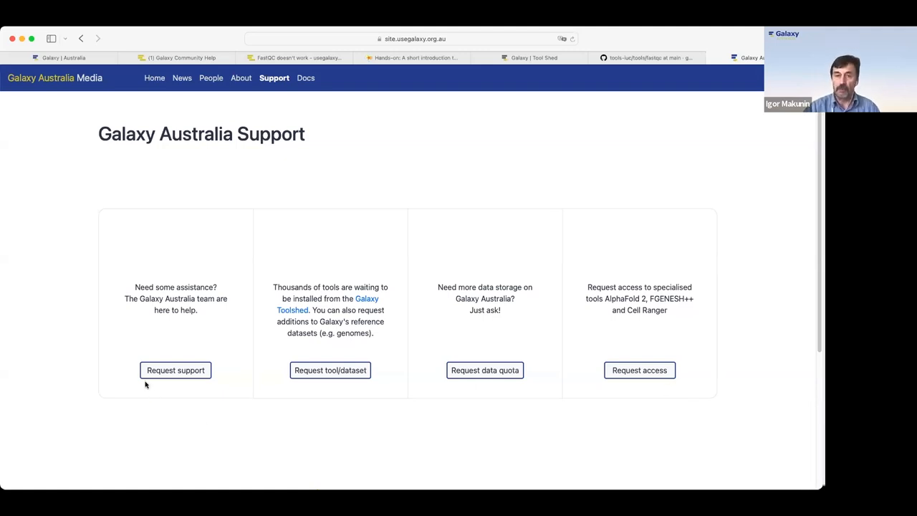
mouse_move(656, 31)
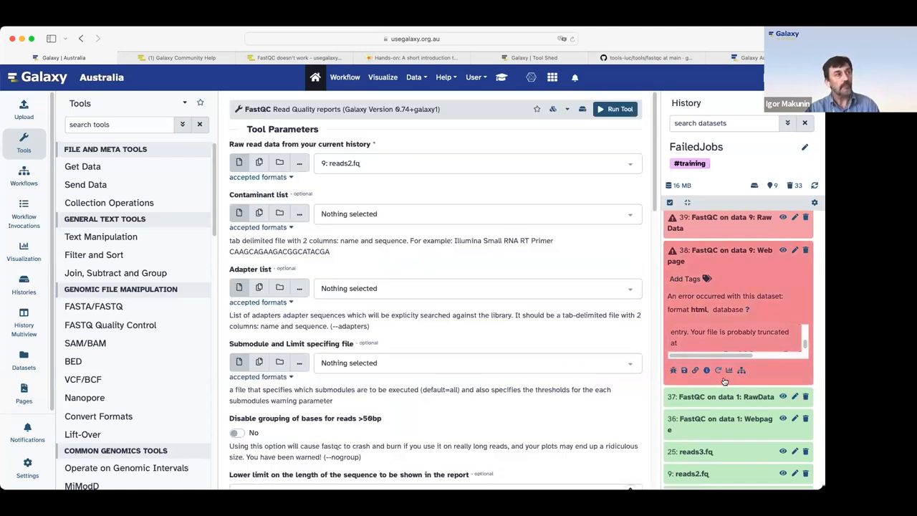
- Scroll the FastQC tool form down to its help and Tutorials section
scroll("down", 3)
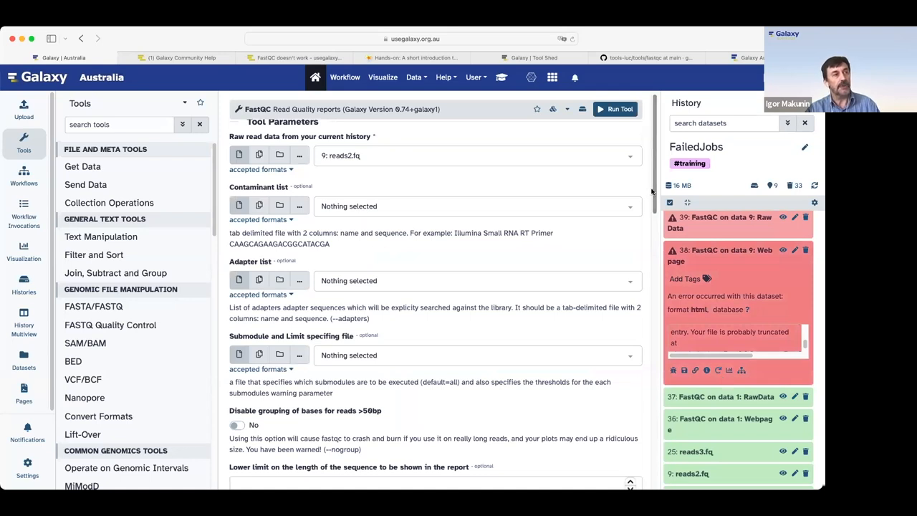
mouse_move(685, 432)
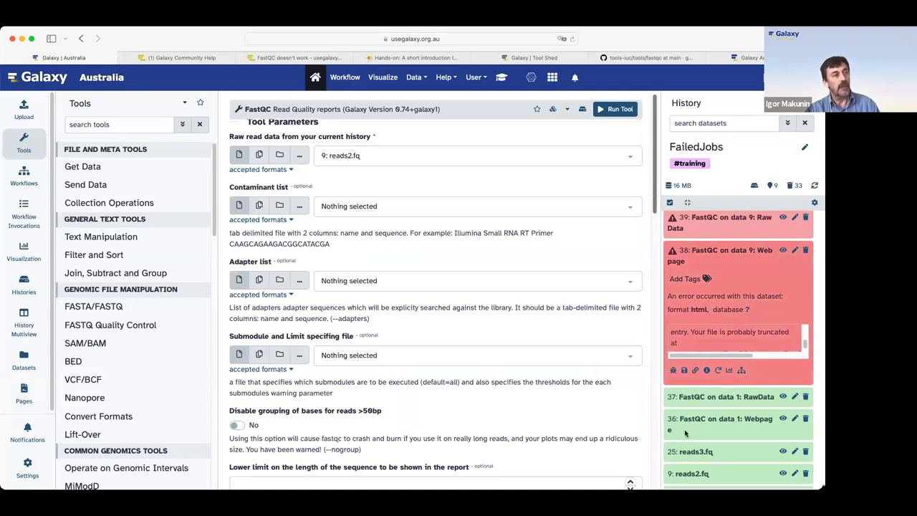
scroll("down", 3)
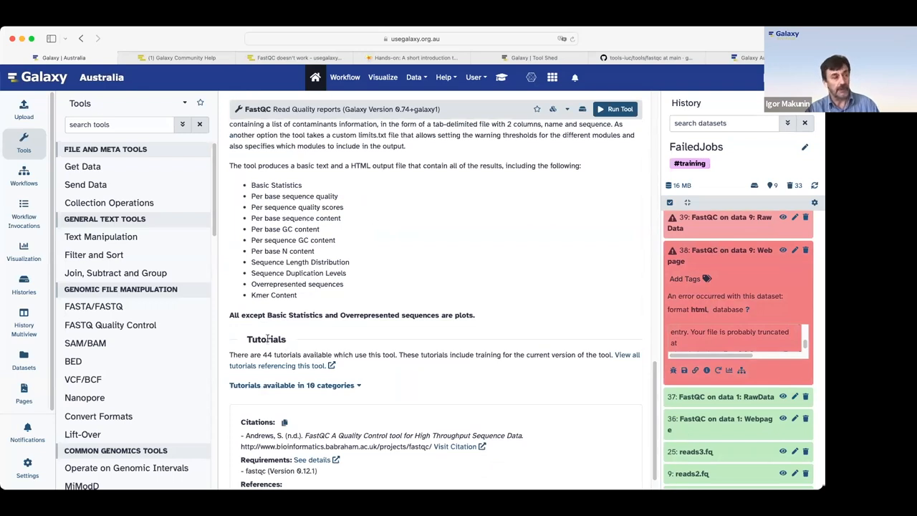
mouse_move(298, 407)
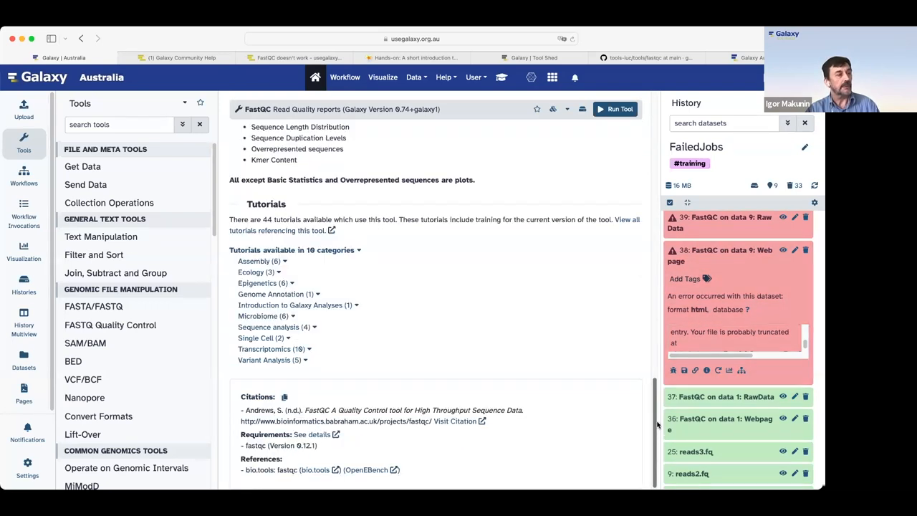
mouse_move(304, 304)
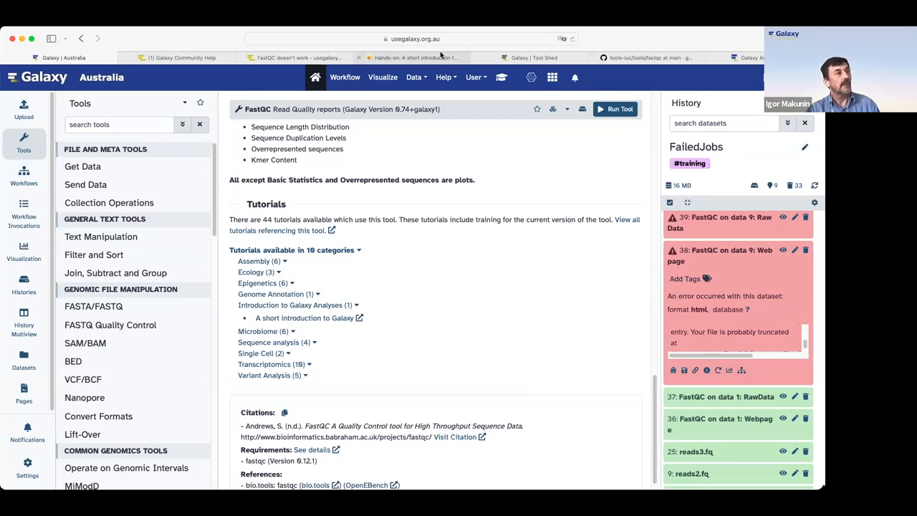
- Switch to the 'A short introduction to Galaxy' tutorial showing its file upload step
left_click(415, 57)
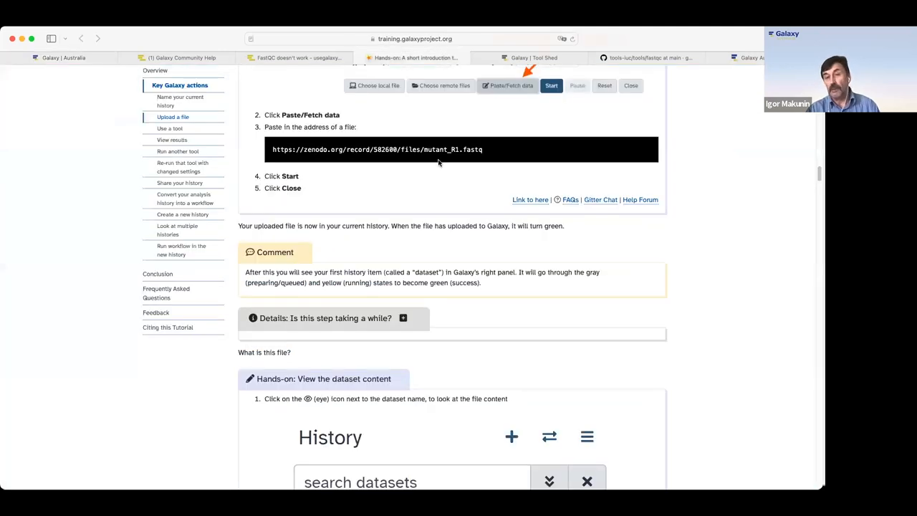
mouse_move(261, 127)
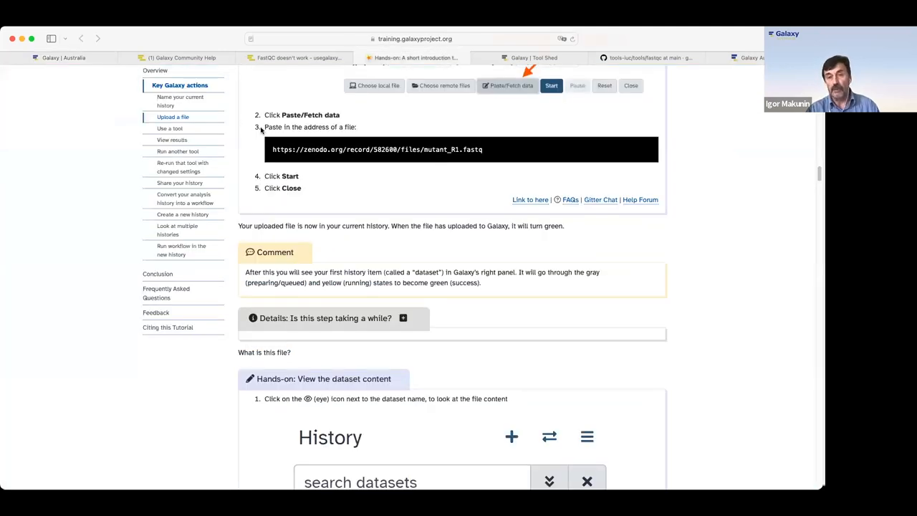
mouse_move(424, 108)
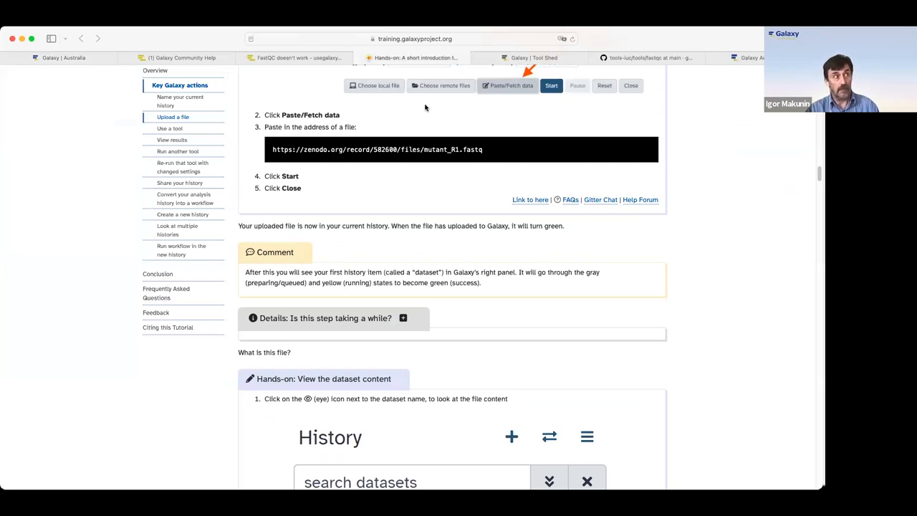
mouse_move(639, 149)
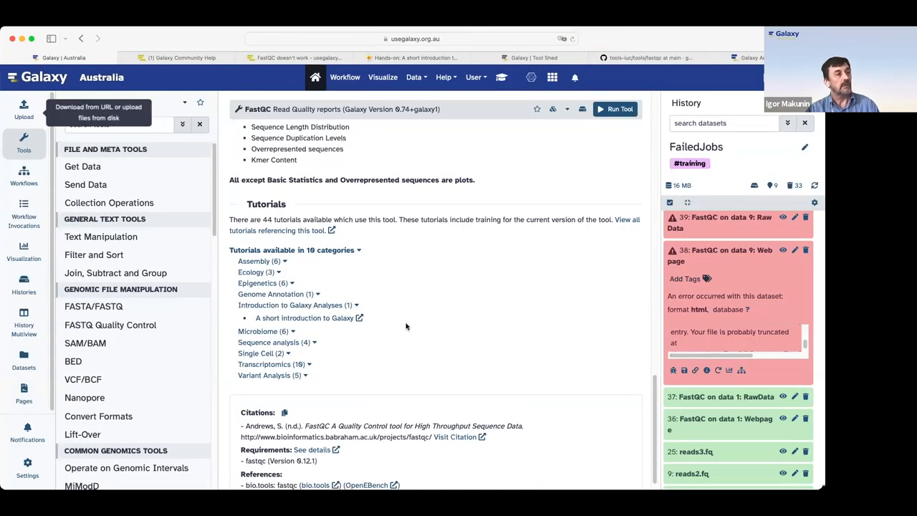
left_click(23, 112)
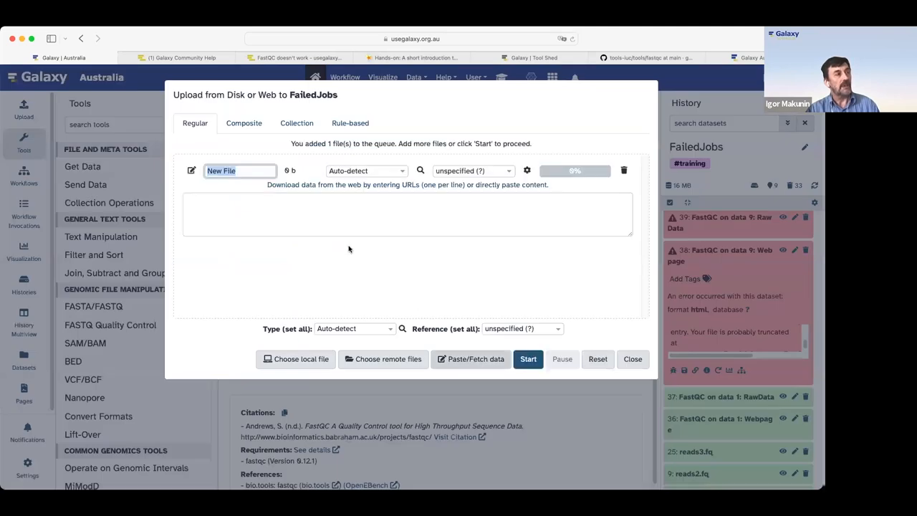
mouse_move(469, 275)
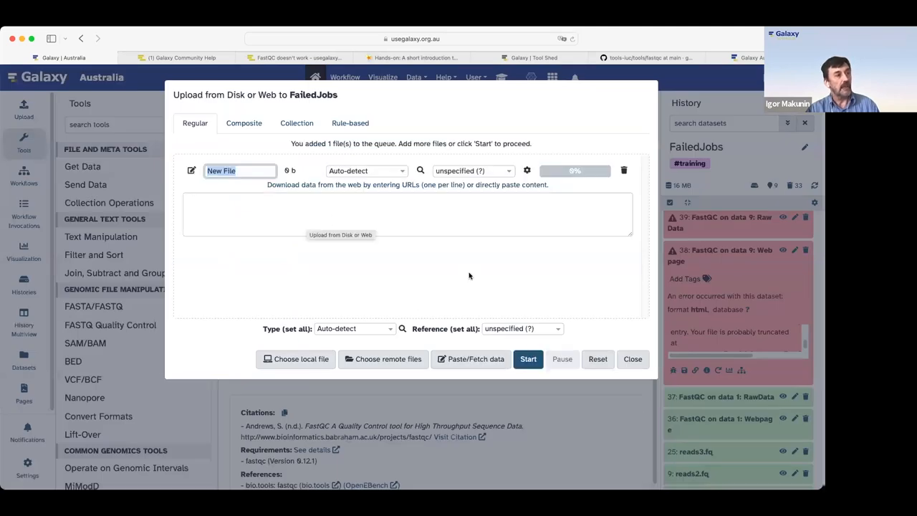
left_click(407, 213)
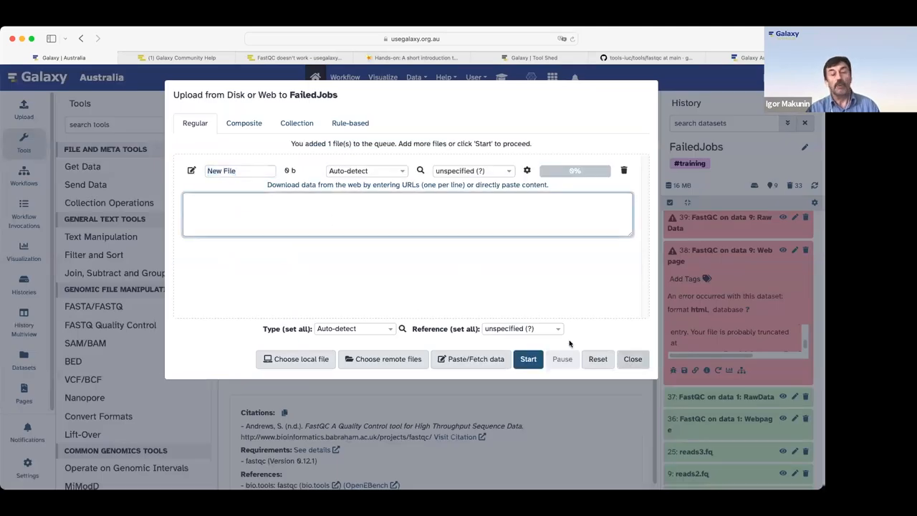
left_click(631, 358)
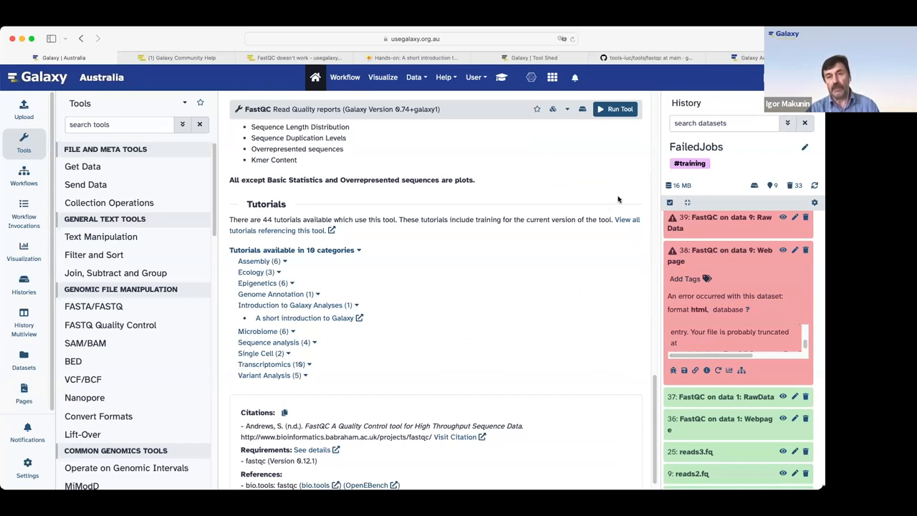
mouse_move(568, 109)
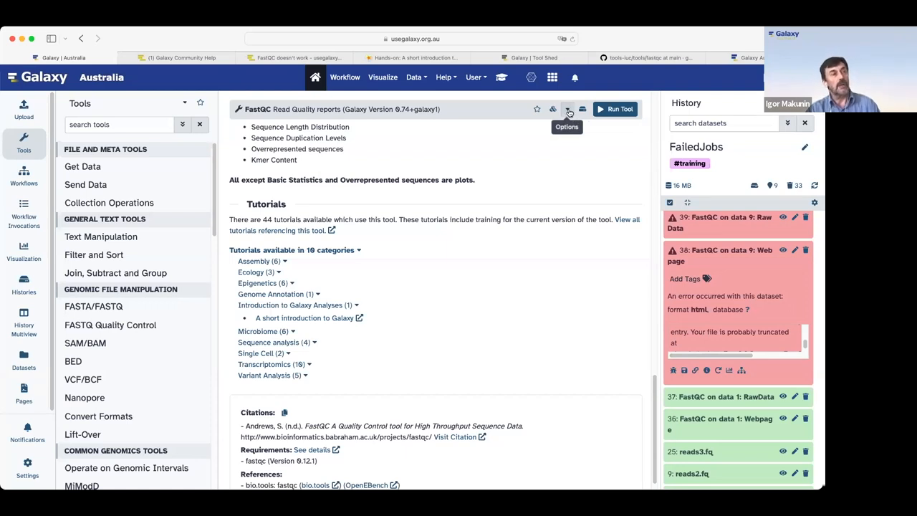
mouse_move(542, 120)
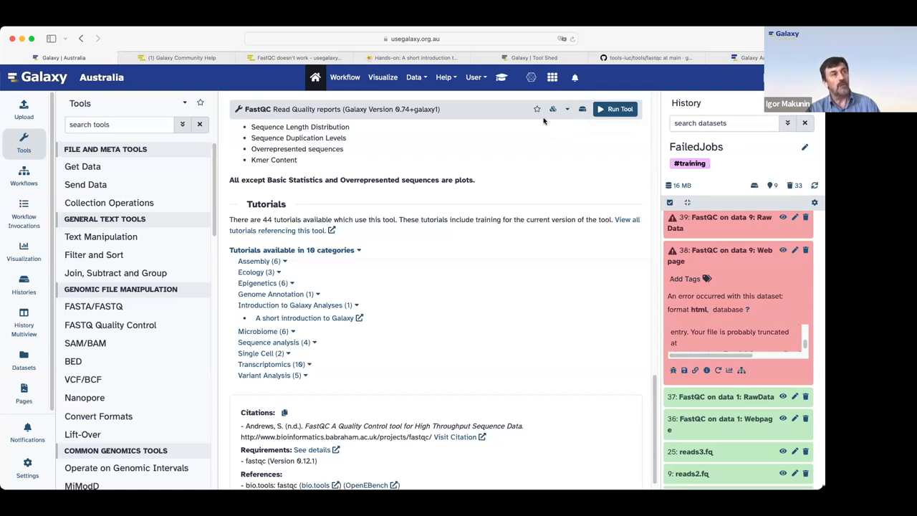
mouse_move(567, 109)
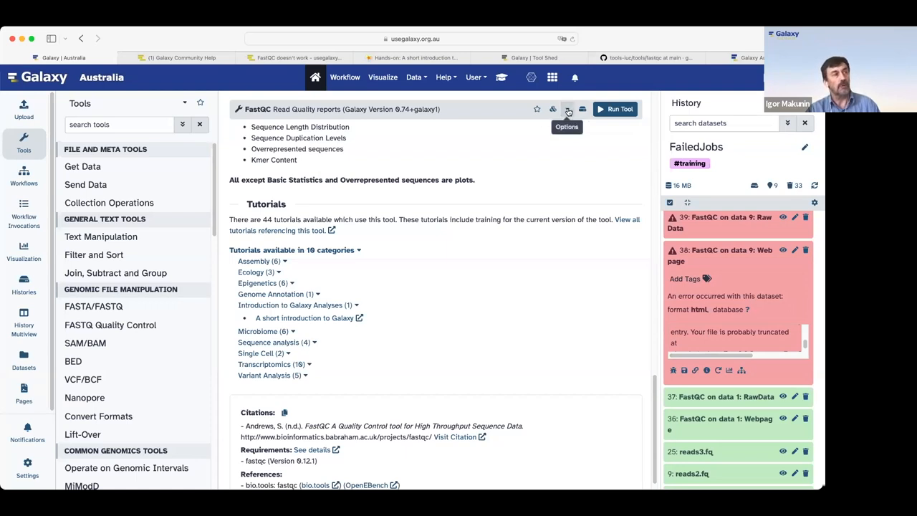
- Show the FastQC tool's Options list with copy link, copy tool ID and See in Tool Shed
left_click(567, 109)
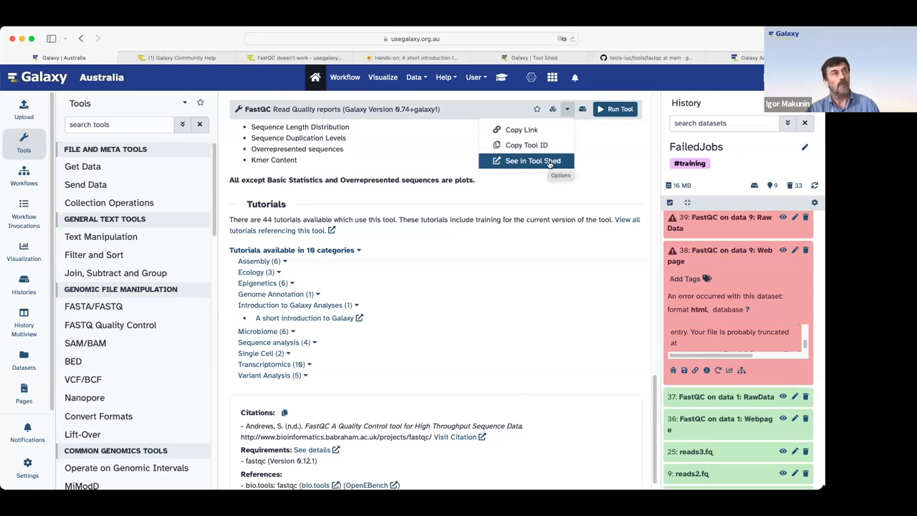
mouse_move(306, 152)
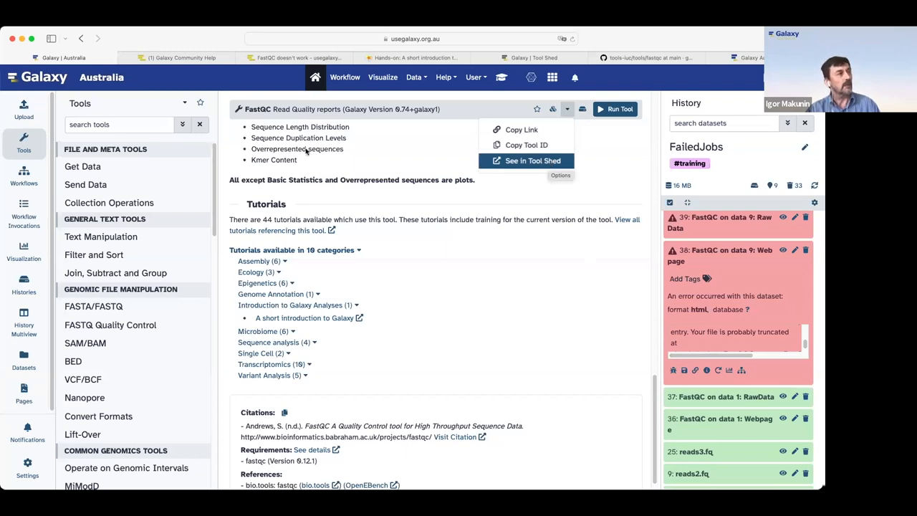
- View the fastqc repository by devteam in the Galaxy Tool Shed via See in Tool Shed
left_click(533, 161)
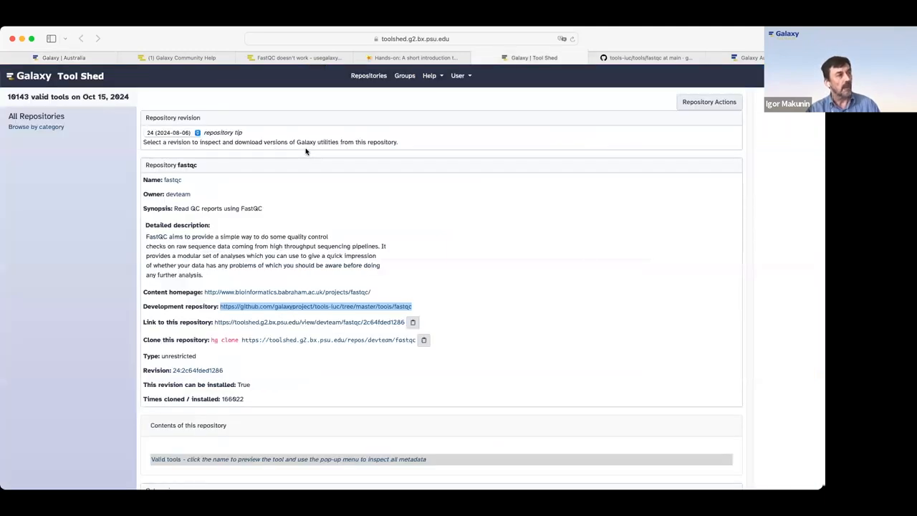
mouse_move(261, 309)
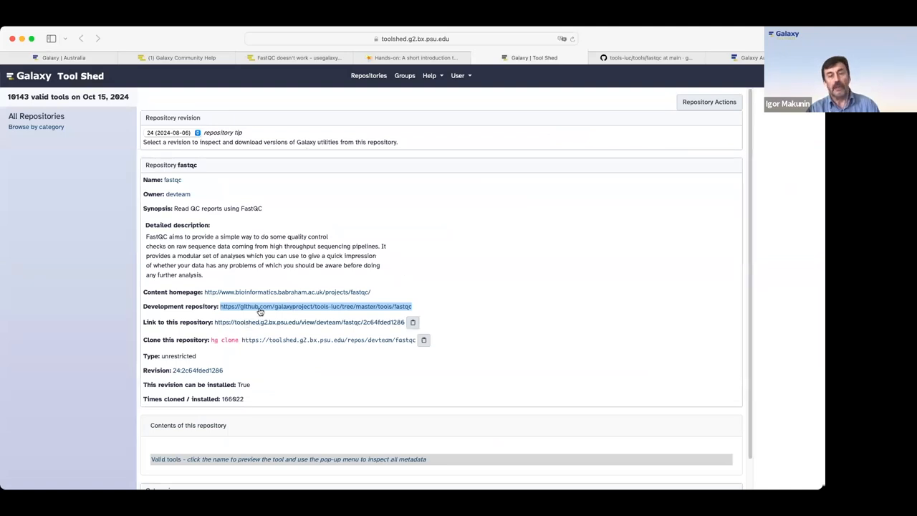
mouse_move(495, 243)
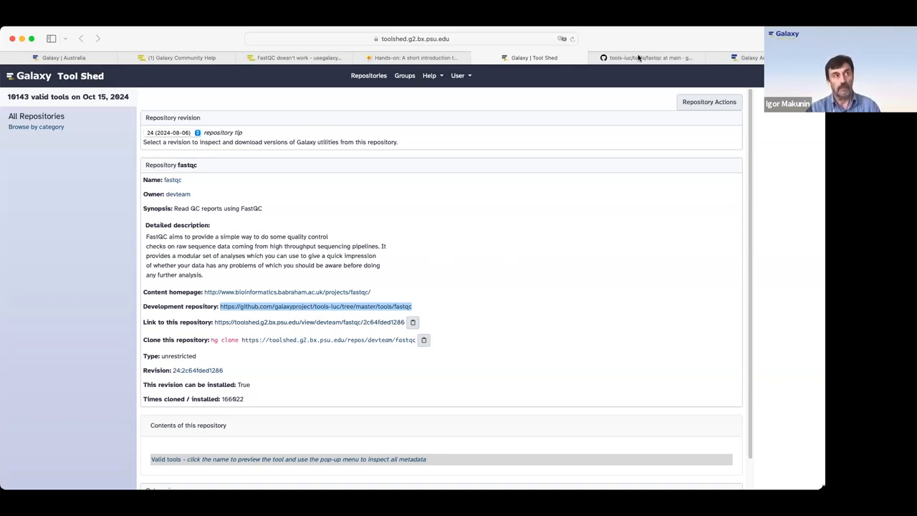
- Follow the Development repository link to tools-iuc/tools/fastqc on GitHub with its test-data folder
left_click(315, 306)
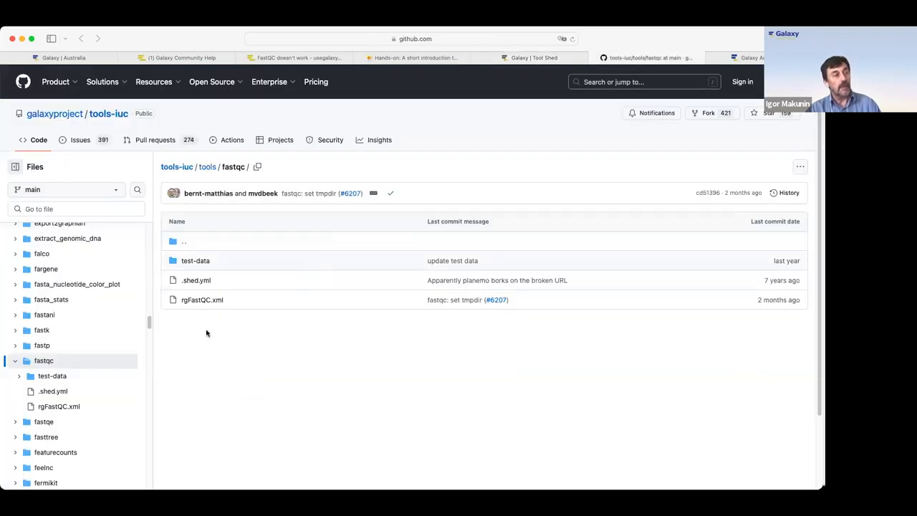
mouse_move(203, 309)
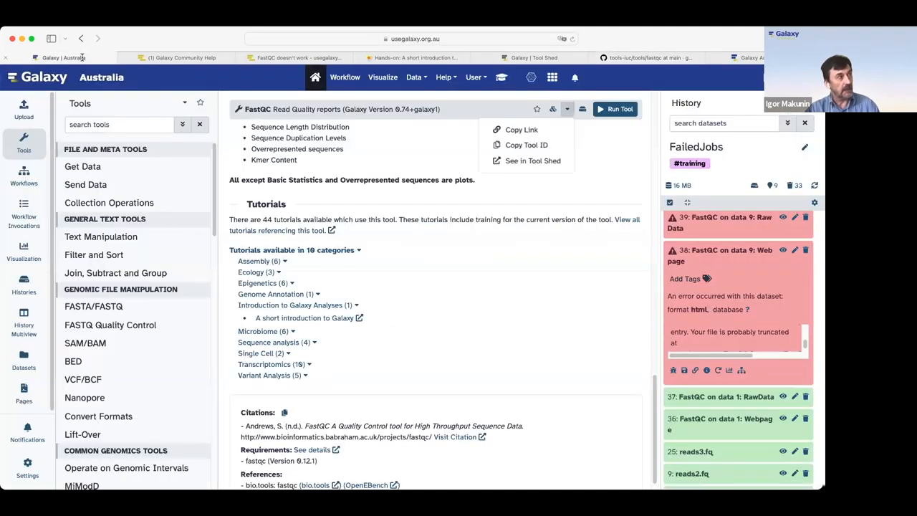
mouse_move(23, 107)
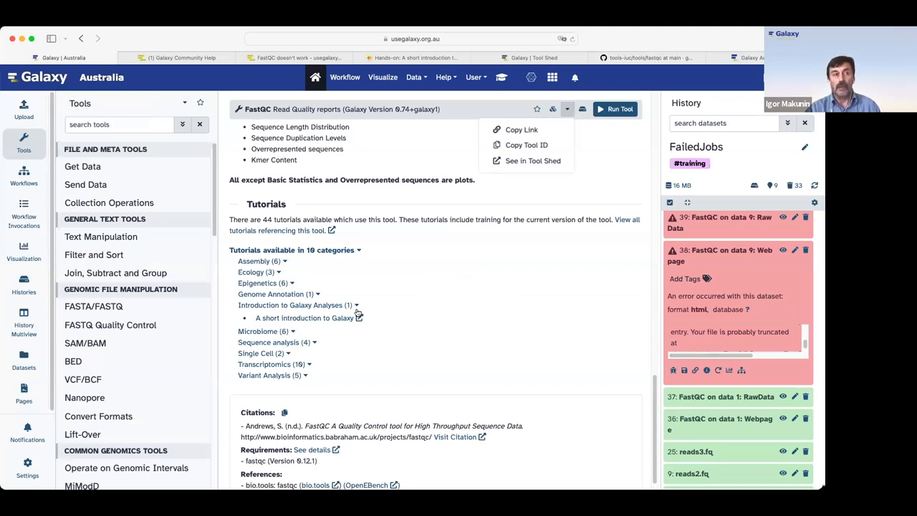
mouse_move(550, 132)
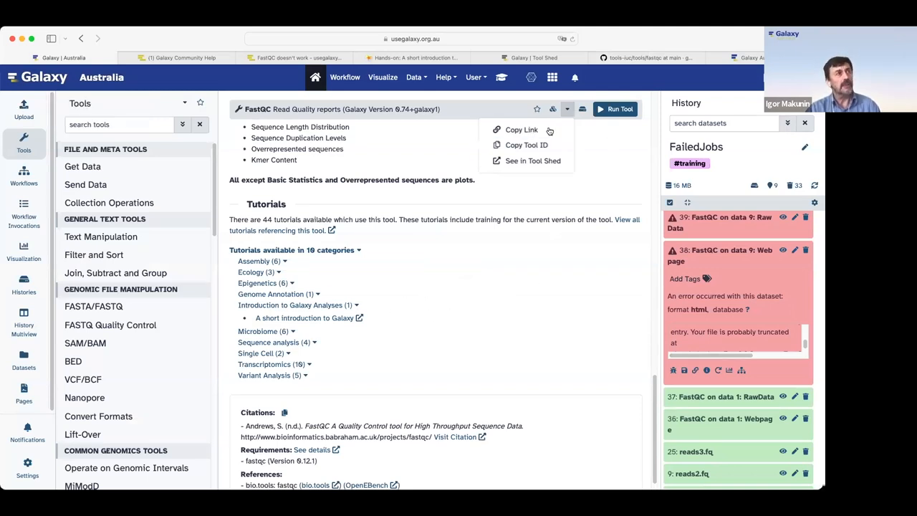
- Copy the FastQC tool's link from the Options menu, leaving only the tool page showing
left_click(467, 146)
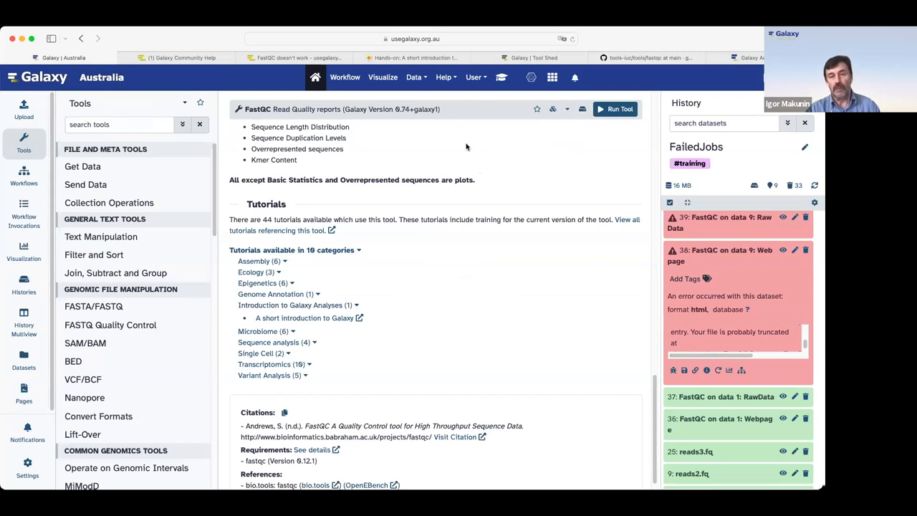
mouse_move(492, 155)
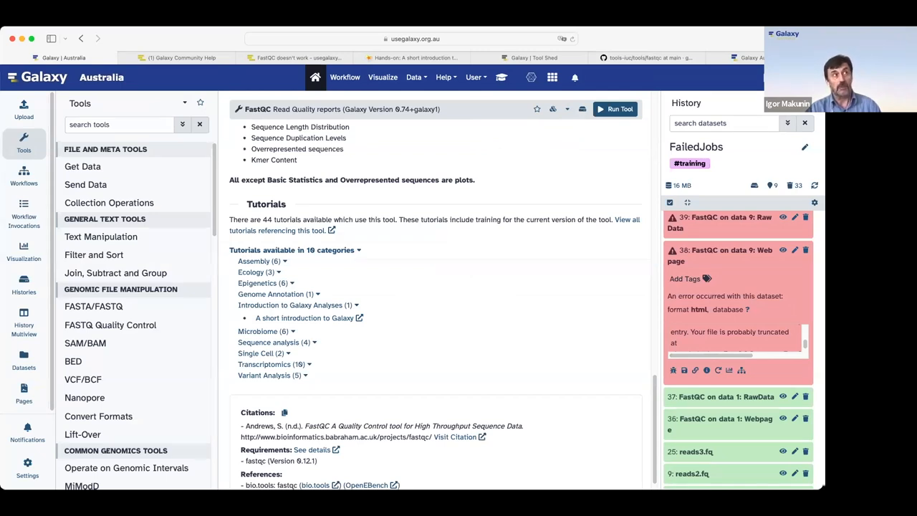
mouse_move(552, 109)
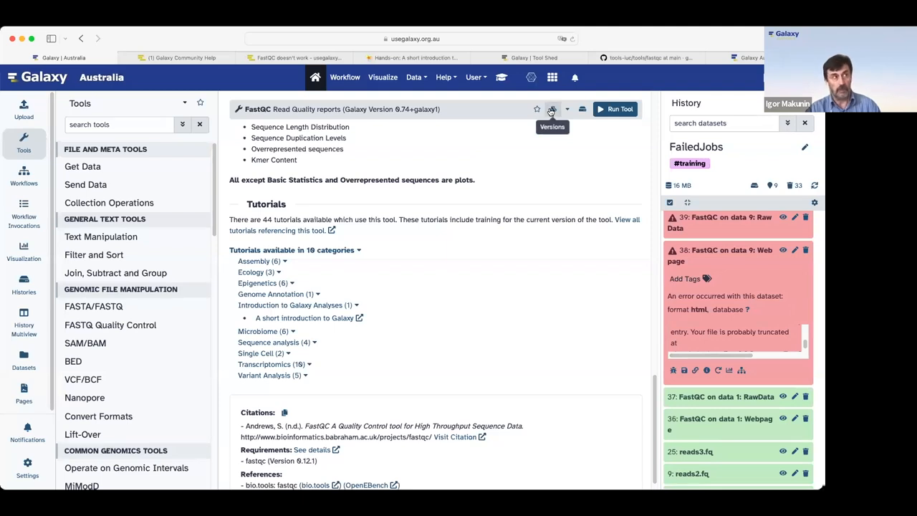
mouse_move(536, 108)
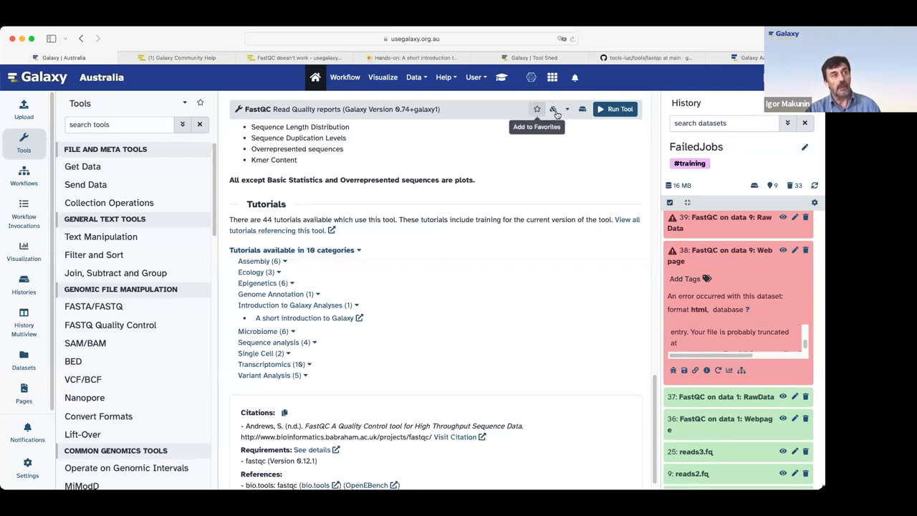
mouse_move(553, 109)
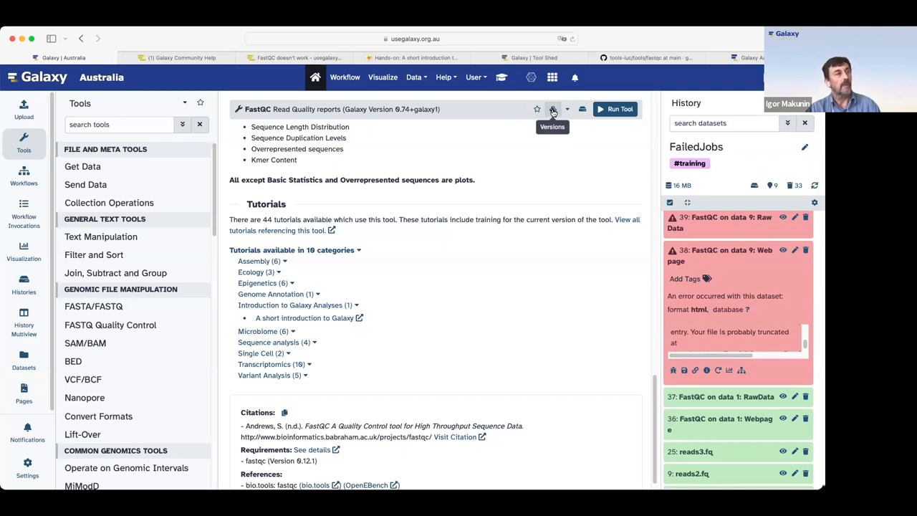
left_click(553, 109)
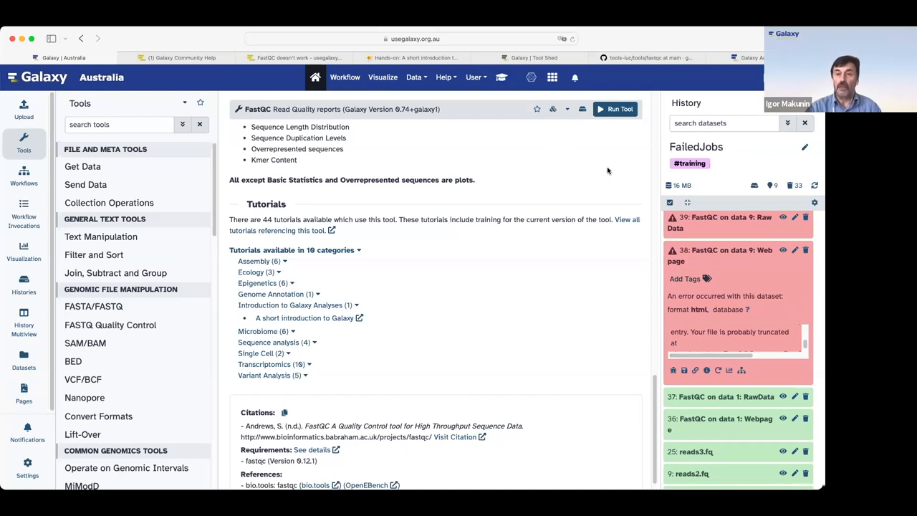
mouse_move(611, 168)
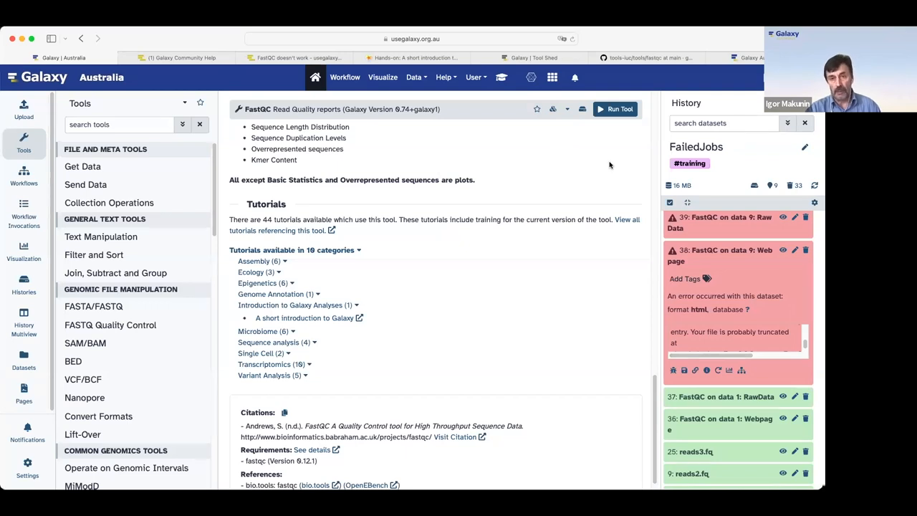
mouse_move(607, 134)
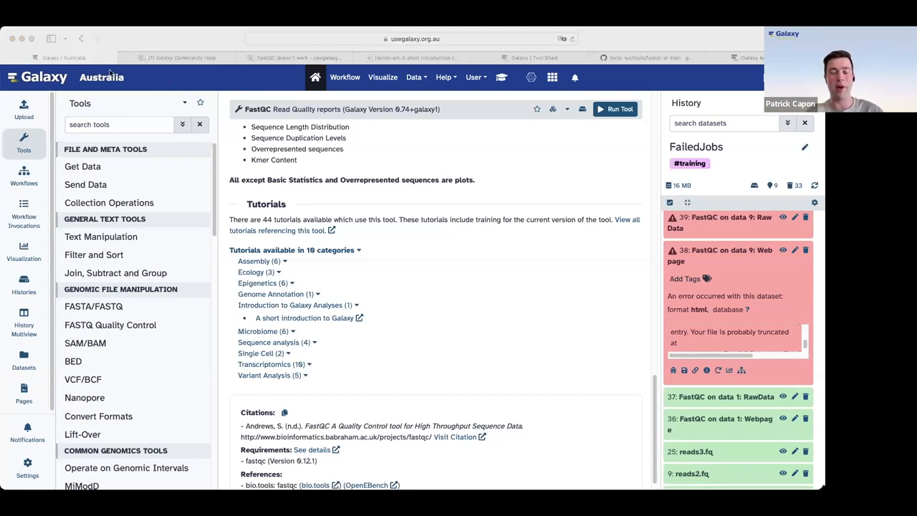
mouse_move(237, 68)
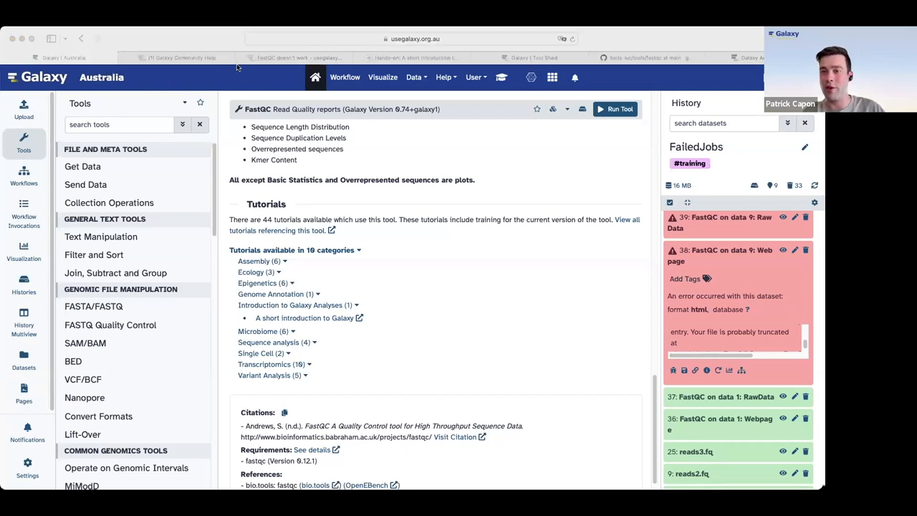
mouse_move(246, 77)
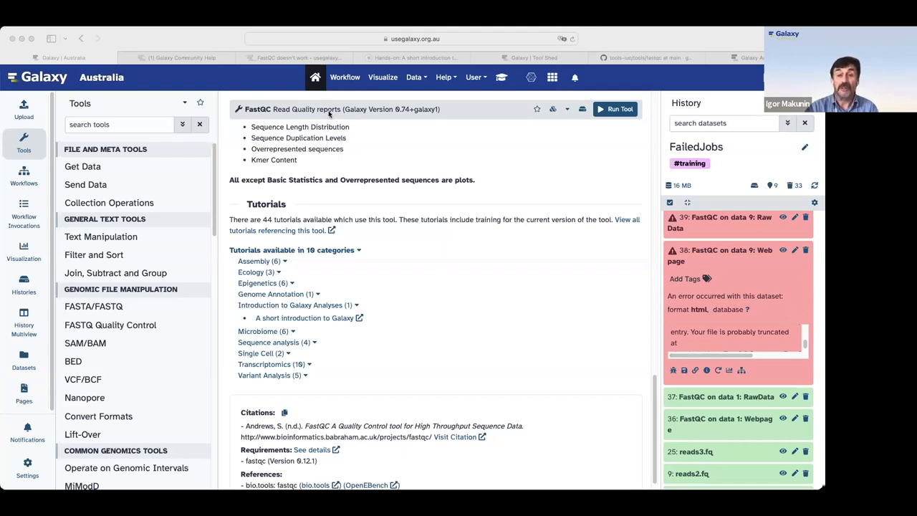
mouse_move(330, 114)
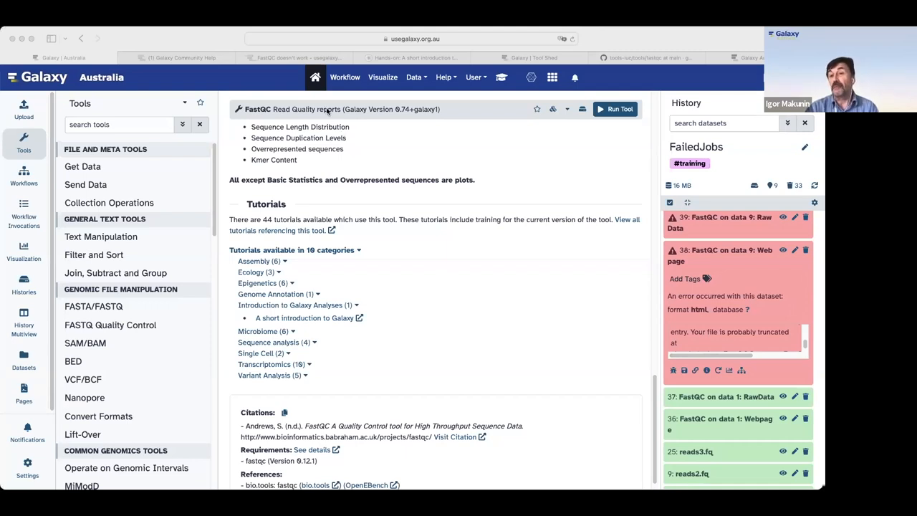